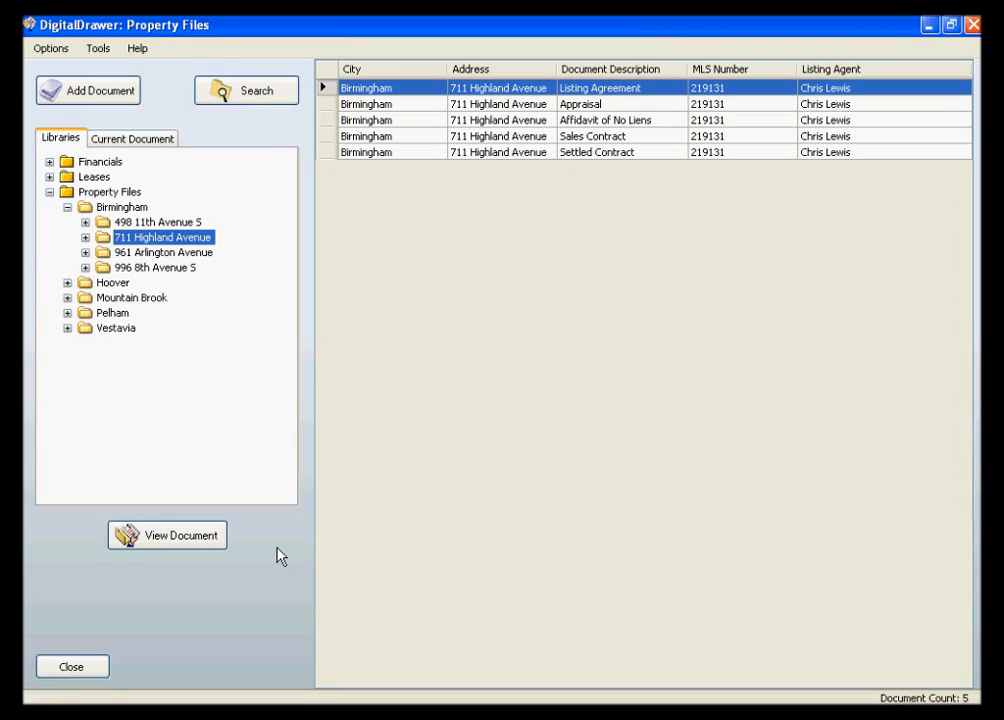
{"action": "mouse_move", "coordinate": [150, 40]}
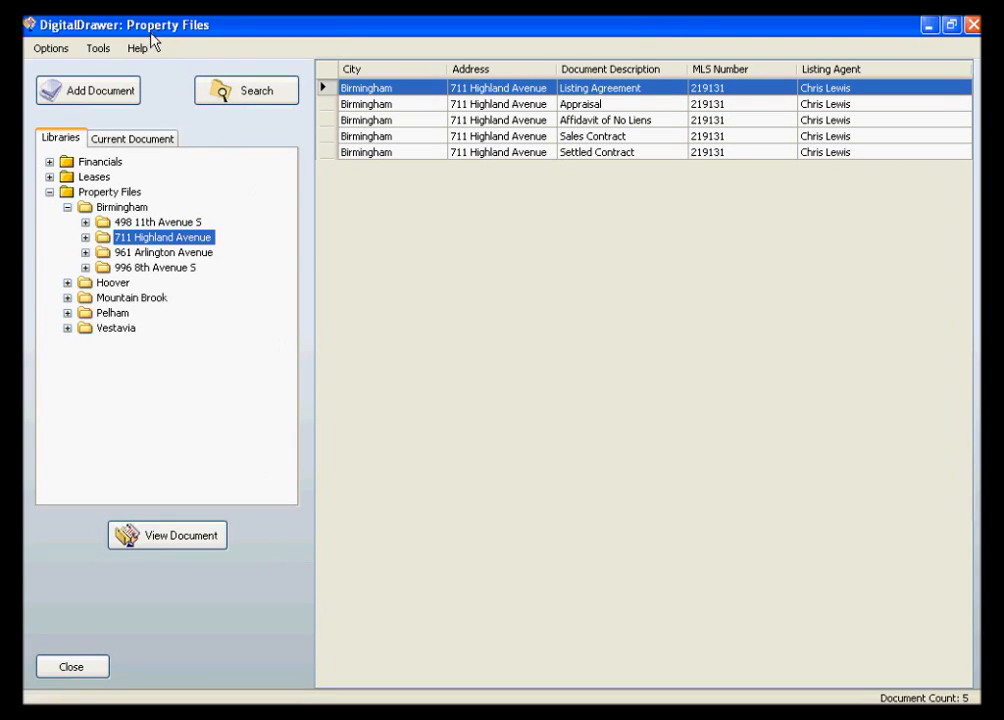
{"action": "mouse_move", "coordinate": [210, 42]}
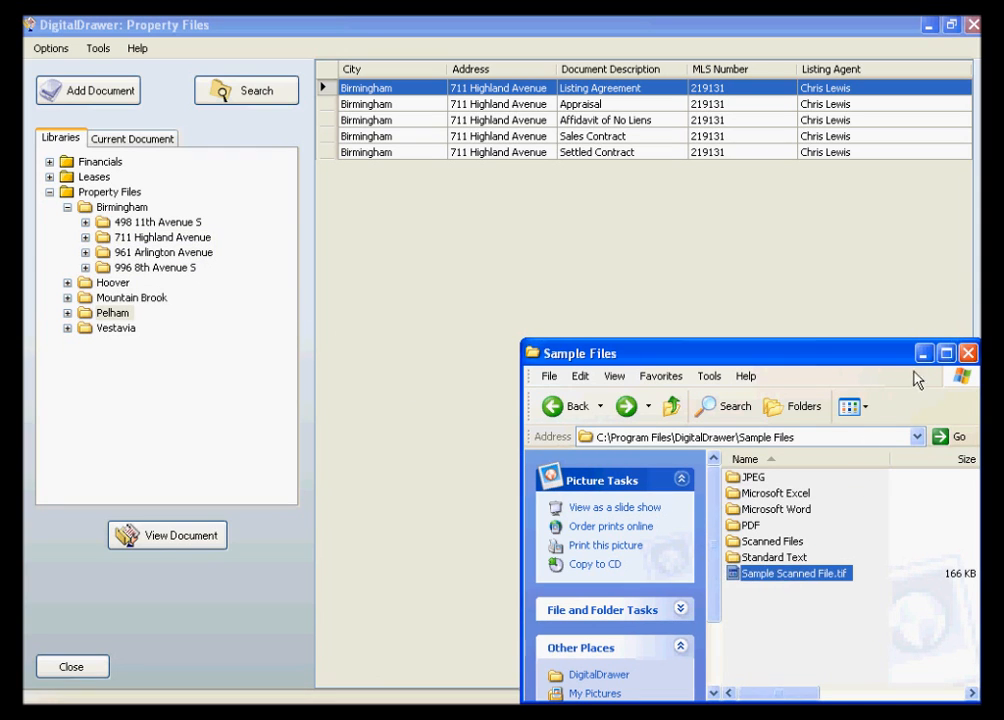
Show all Property Files documents and start adding a new document
{"action": "left_click", "coordinate": [110, 192]}
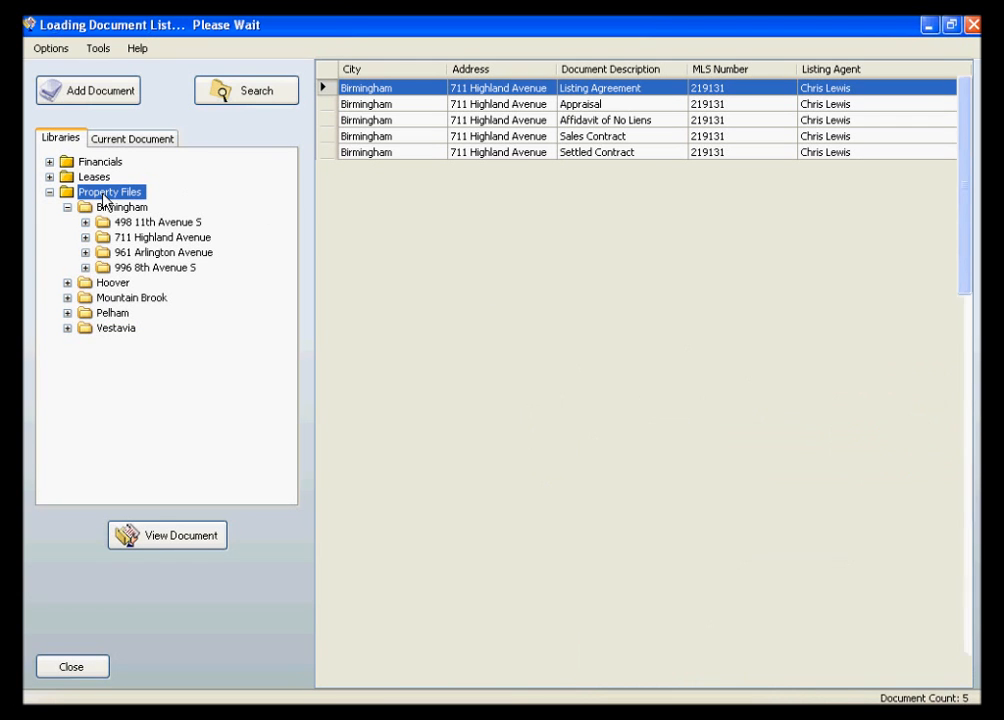
{"action": "left_click", "coordinate": [88, 90]}
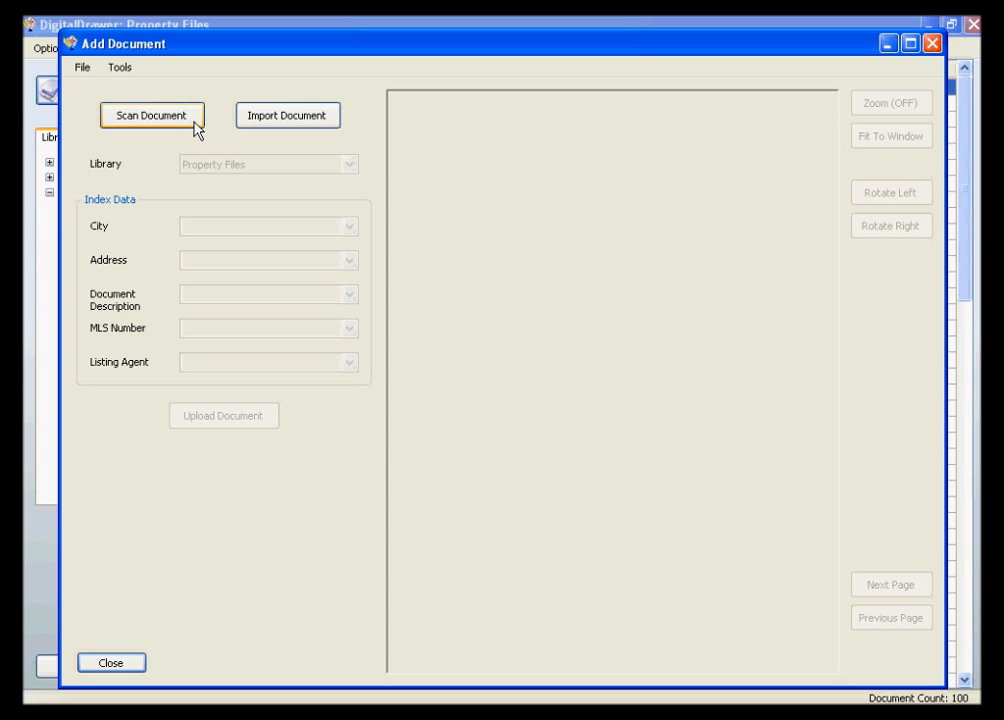
Import Sample Scanned File.tif, the three-page sales agreement, into the Add Document form
{"action": "left_click", "coordinate": [288, 114]}
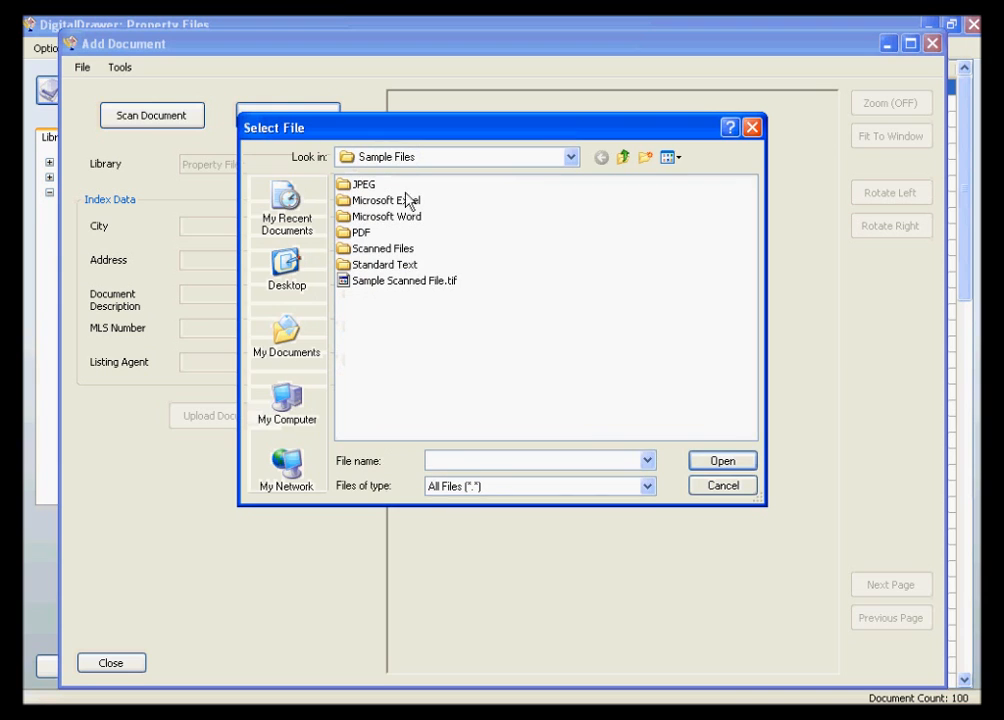
{"action": "left_click", "coordinate": [402, 280]}
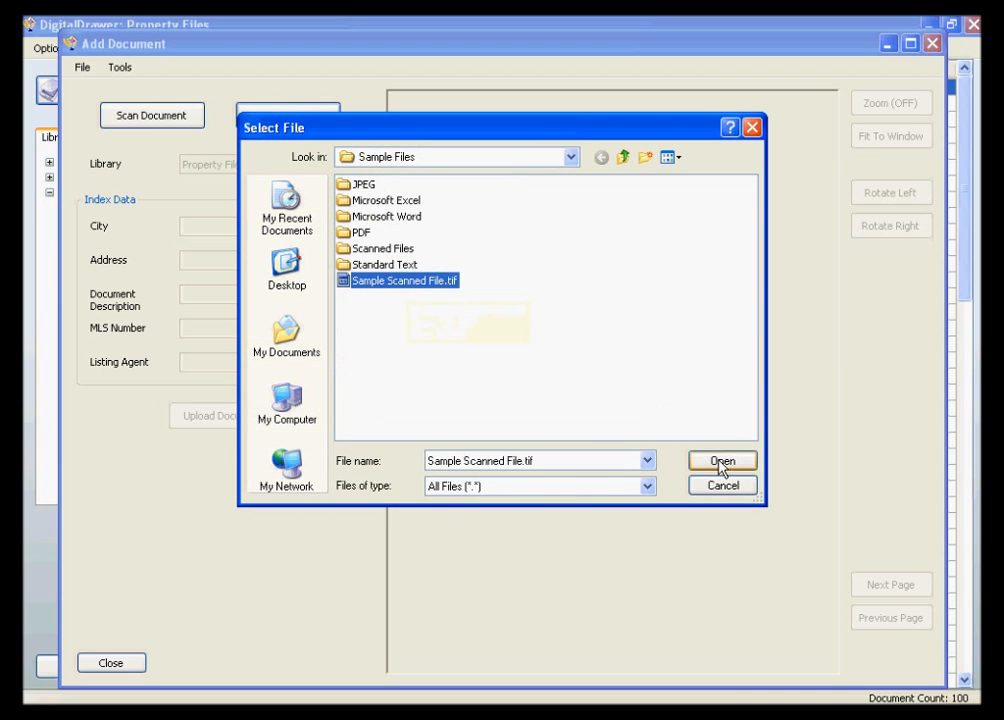
{"action": "left_click", "coordinate": [722, 460]}
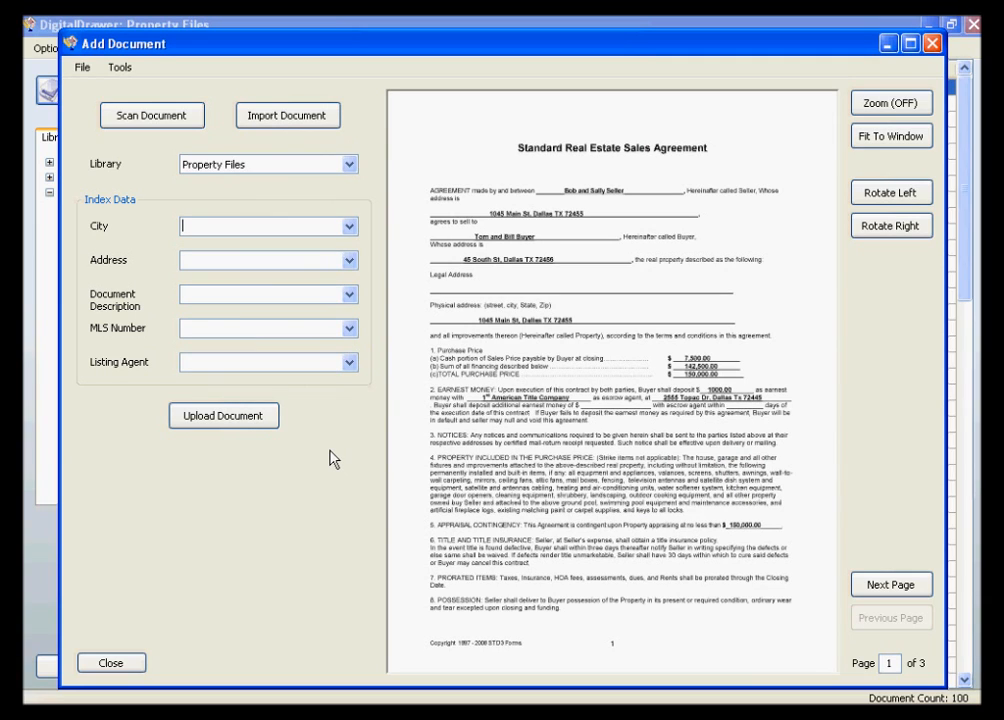
{"action": "mouse_move", "coordinate": [336, 292]}
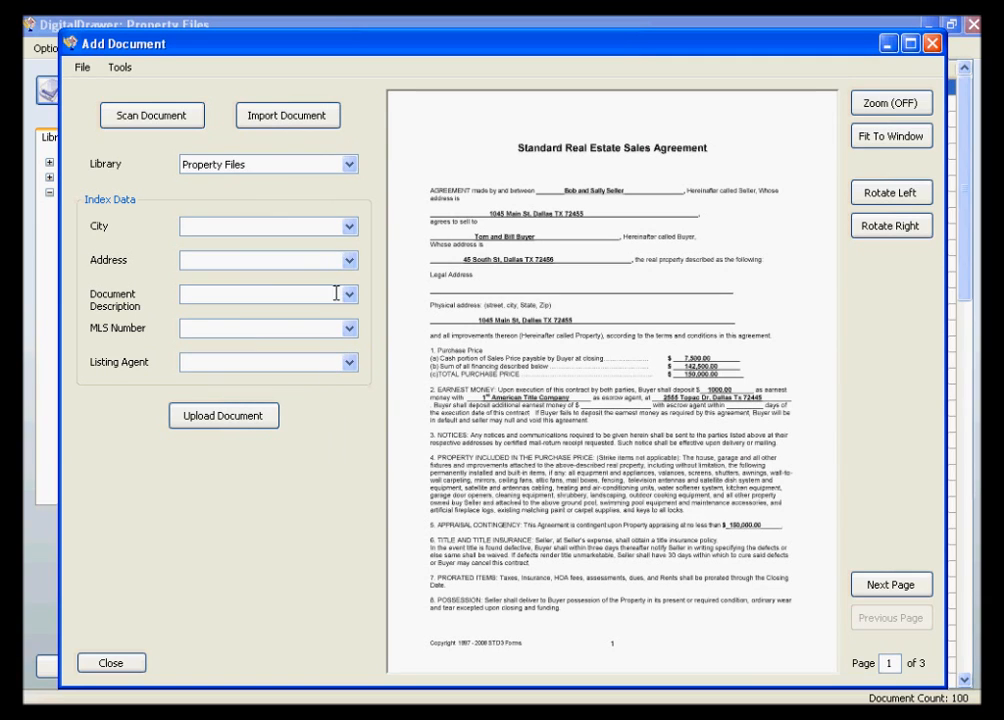
{"action": "mouse_move", "coordinate": [348, 260]}
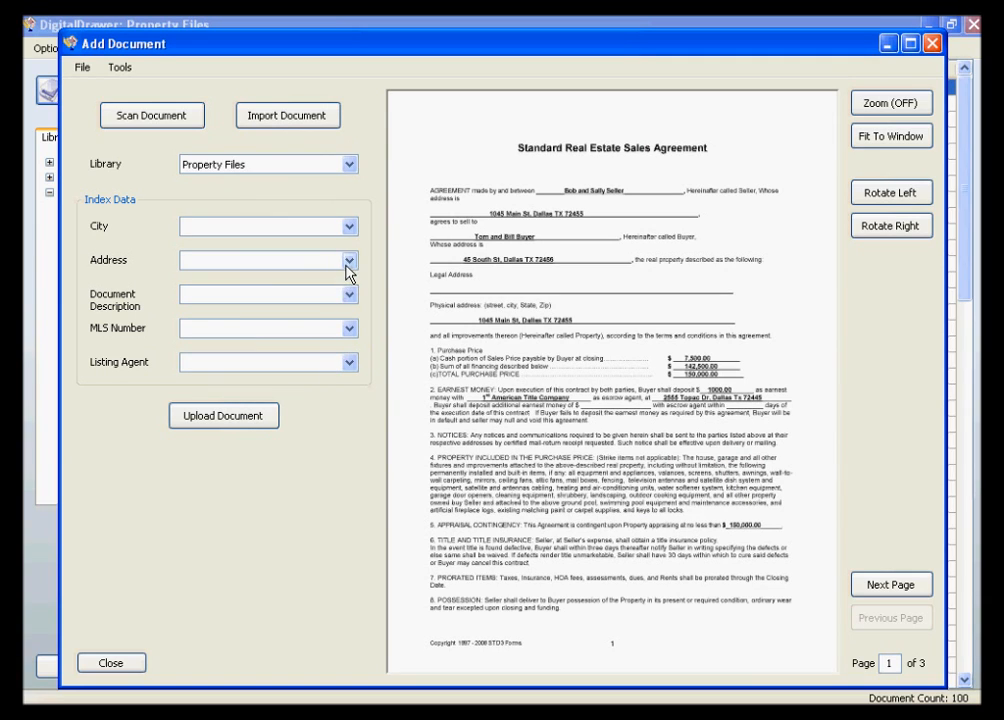
{"action": "left_click", "coordinate": [348, 260]}
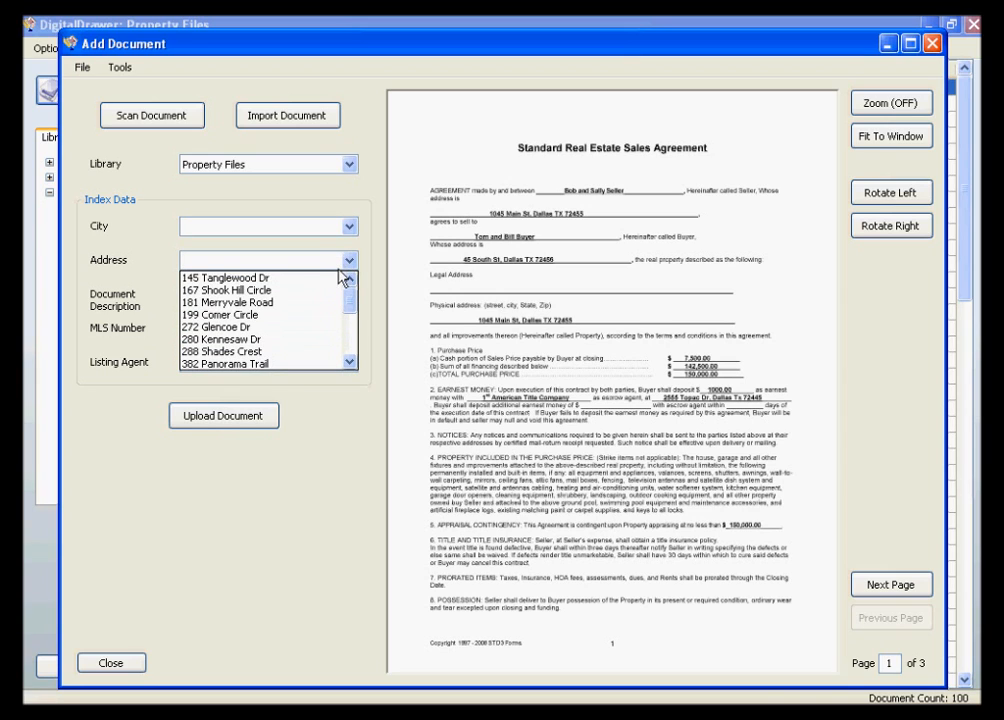
{"action": "left_click", "coordinate": [222, 316]}
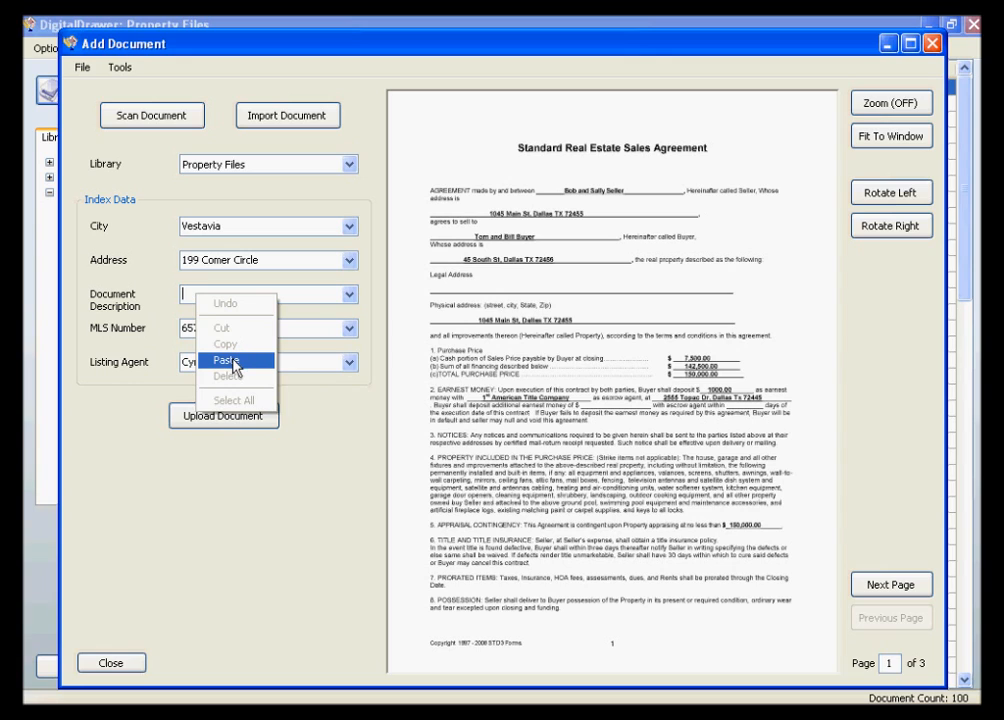
Paste Sales Agreement as the description and upload the indexed agreement to the library
{"action": "left_click", "coordinate": [220, 360]}
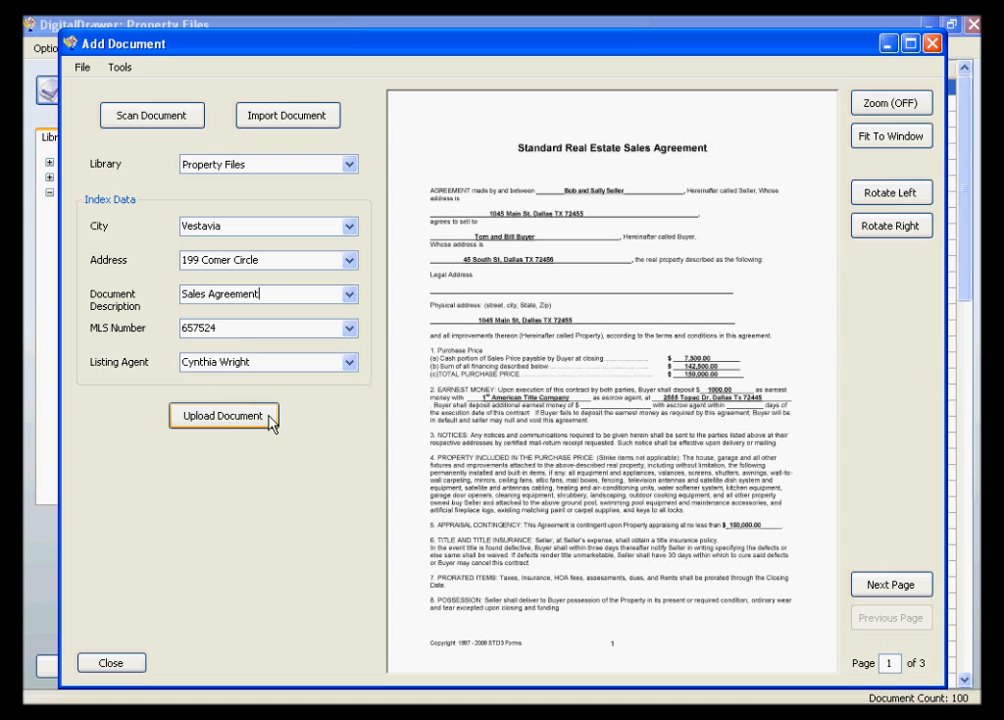
{"action": "left_click", "coordinate": [220, 414]}
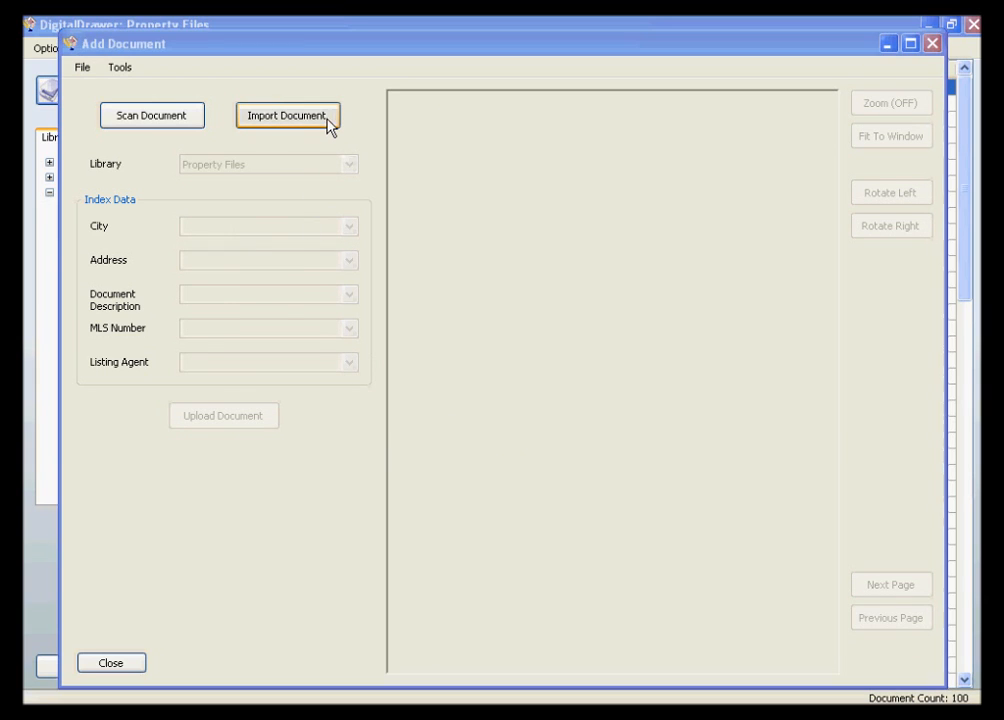
Cancel a second file import and close the Add Document window
{"action": "left_click", "coordinate": [288, 114]}
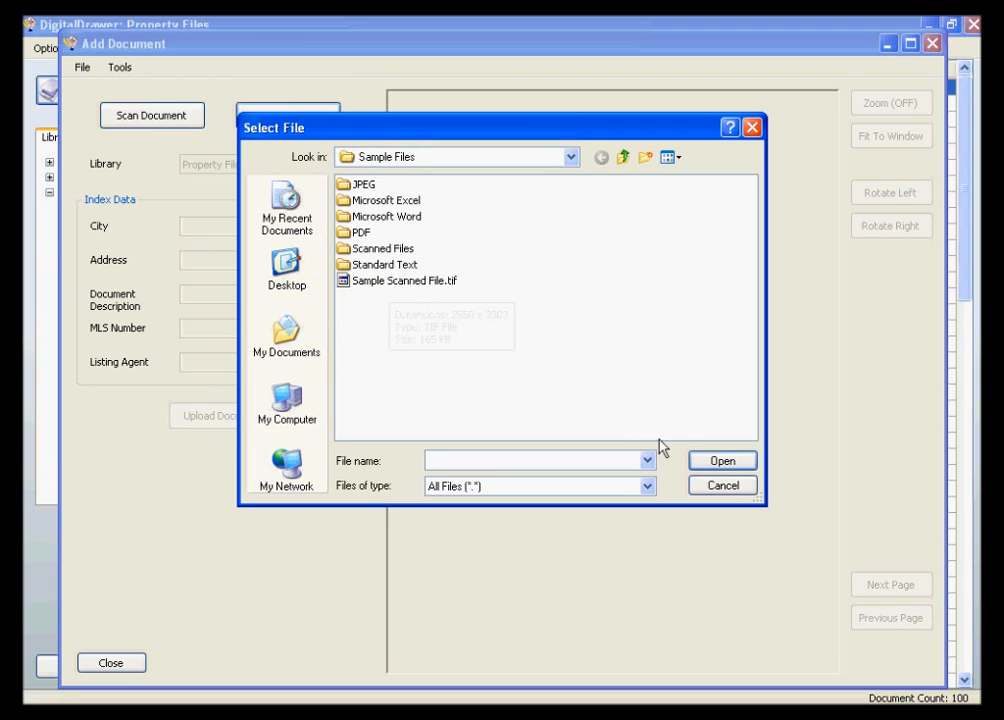
{"action": "left_click", "coordinate": [720, 486]}
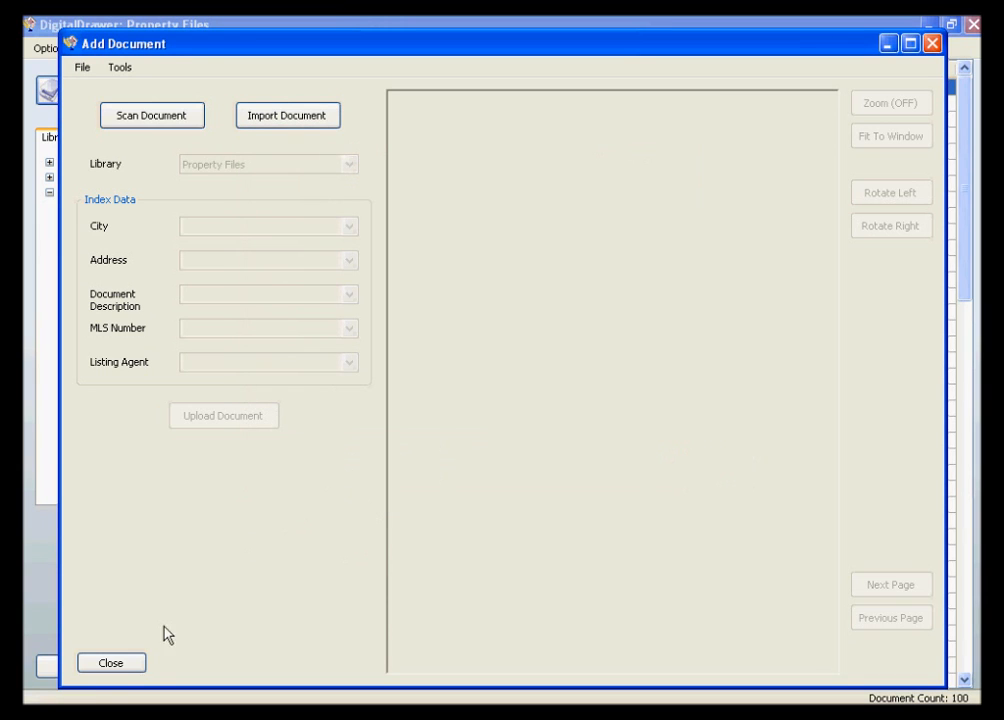
{"action": "left_click", "coordinate": [110, 662]}
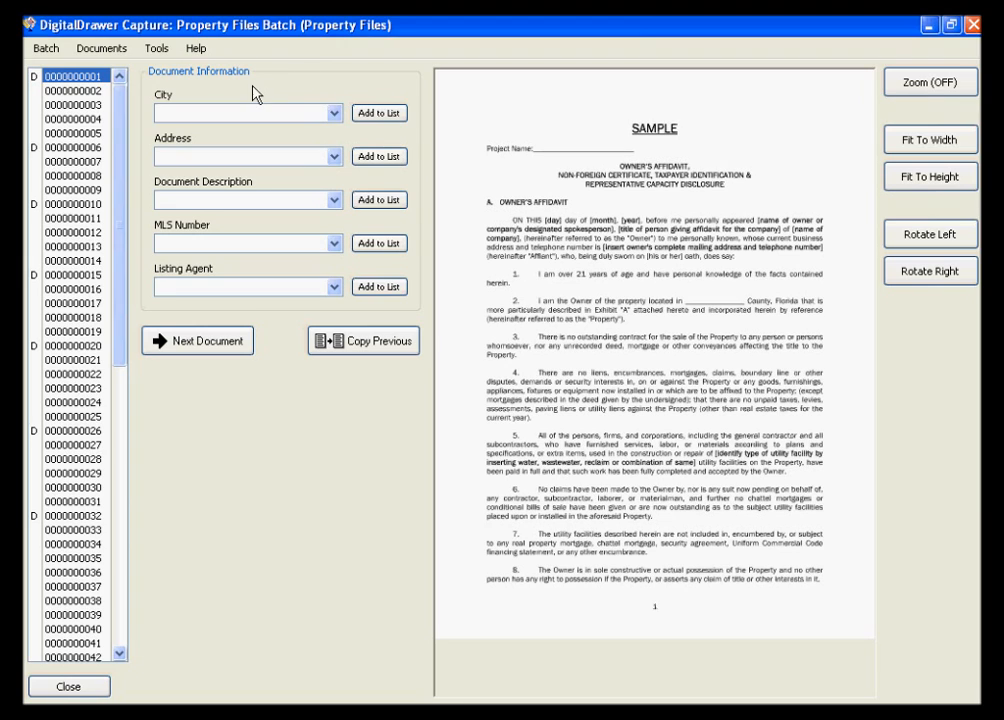
{"action": "mouse_move", "coordinate": [200, 88]}
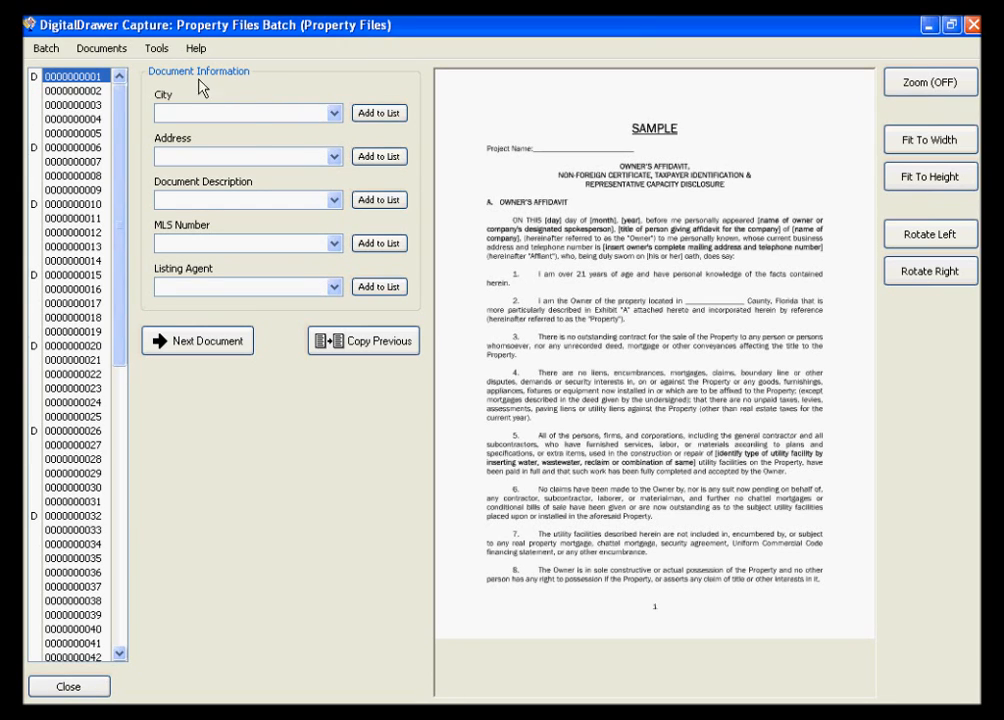
Browse the Documents menu and page to the affidavit's fourth, signature page
{"action": "left_click", "coordinate": [100, 48]}
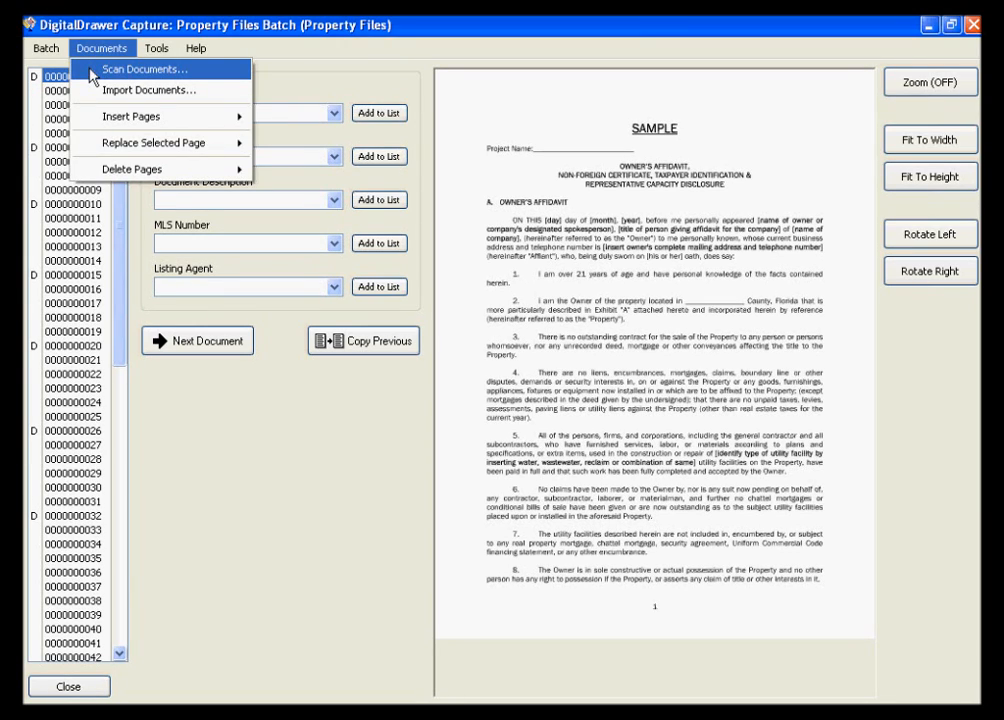
{"action": "mouse_move", "coordinate": [162, 394]}
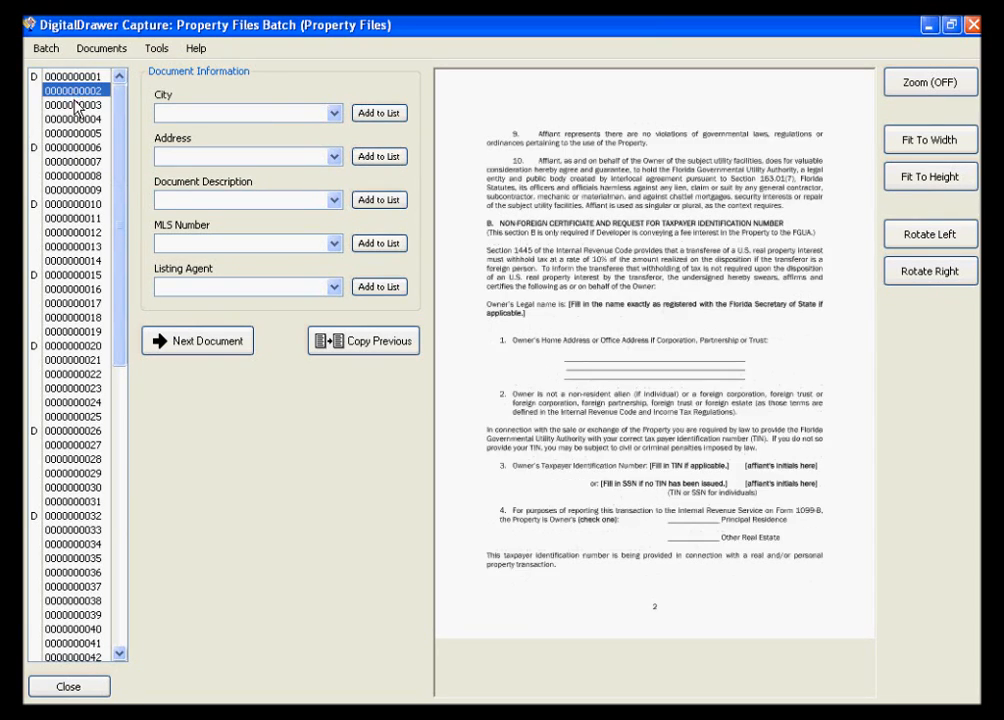
{"action": "left_click", "coordinate": [72, 118]}
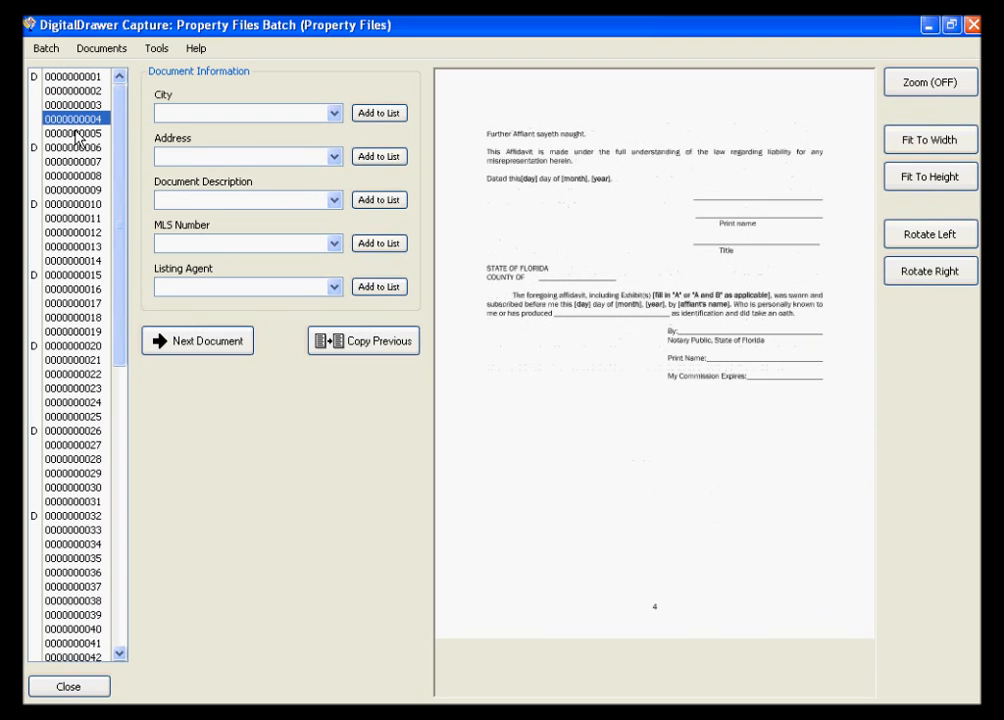
{"action": "left_click", "coordinate": [70, 132]}
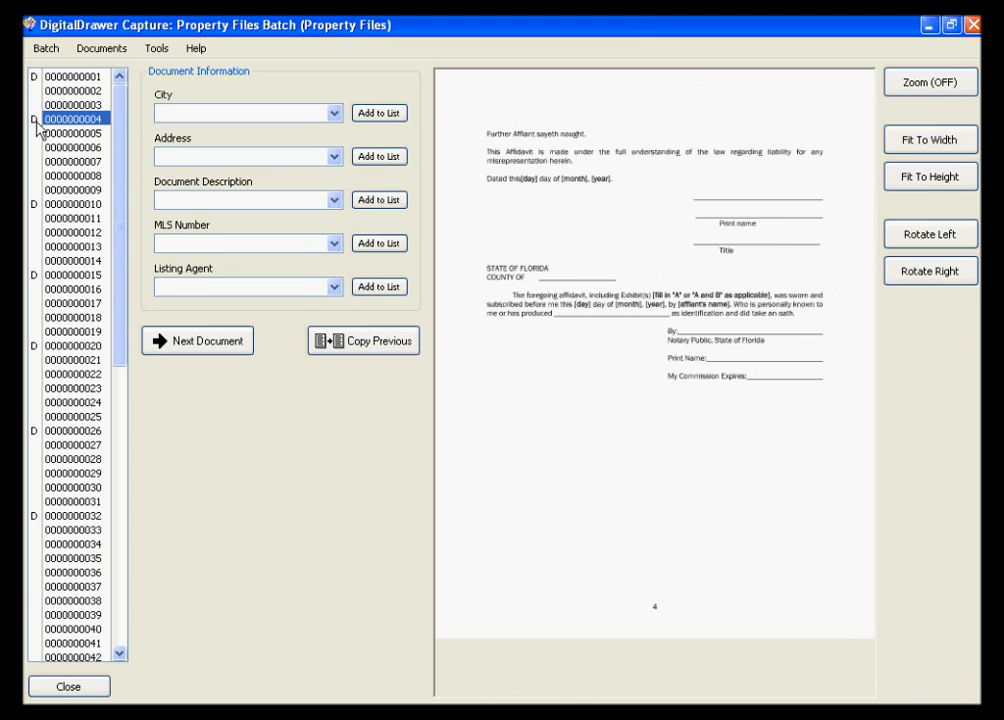
Mark page 6 as a document start and view the separator-sheet printing orientation options
{"action": "left_click", "coordinate": [68, 146]}
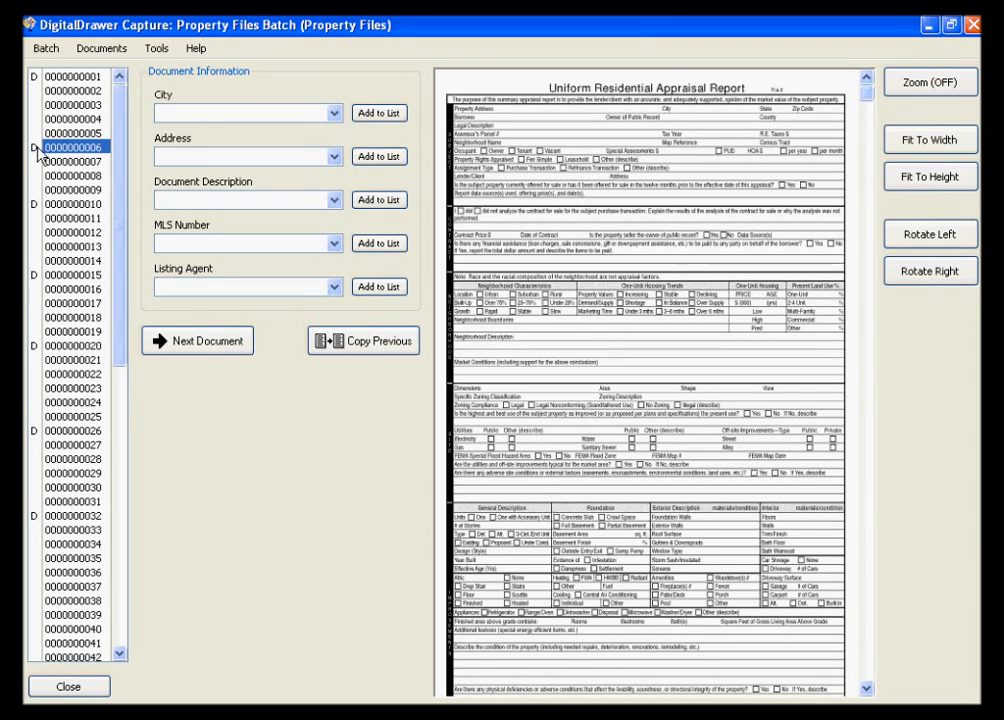
{"action": "left_click", "coordinate": [156, 48]}
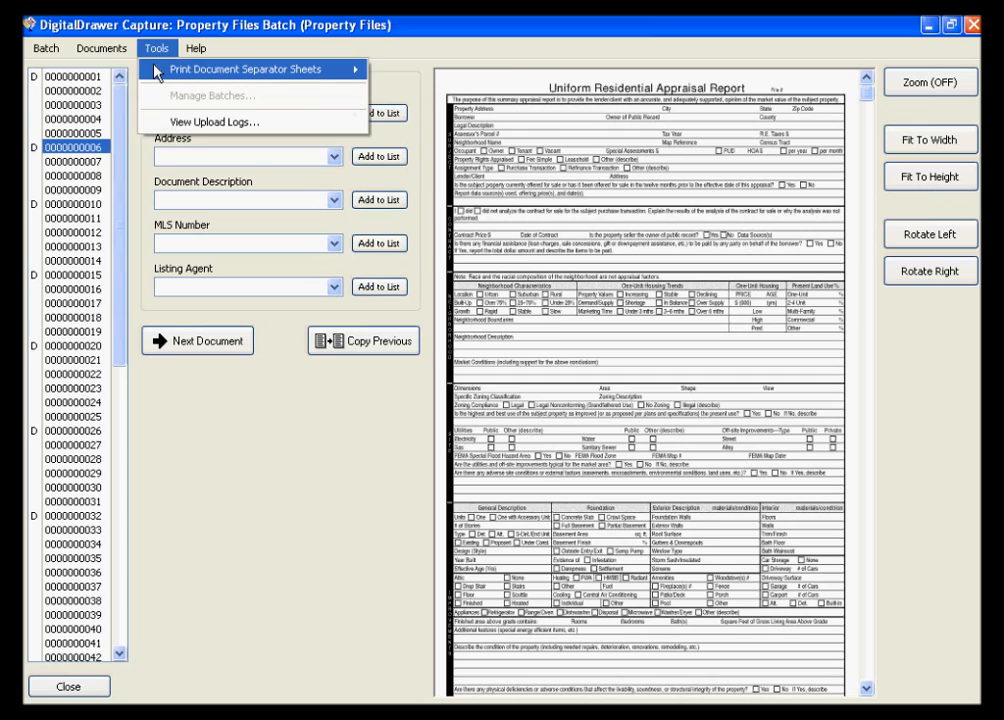
{"action": "left_click", "coordinate": [244, 68]}
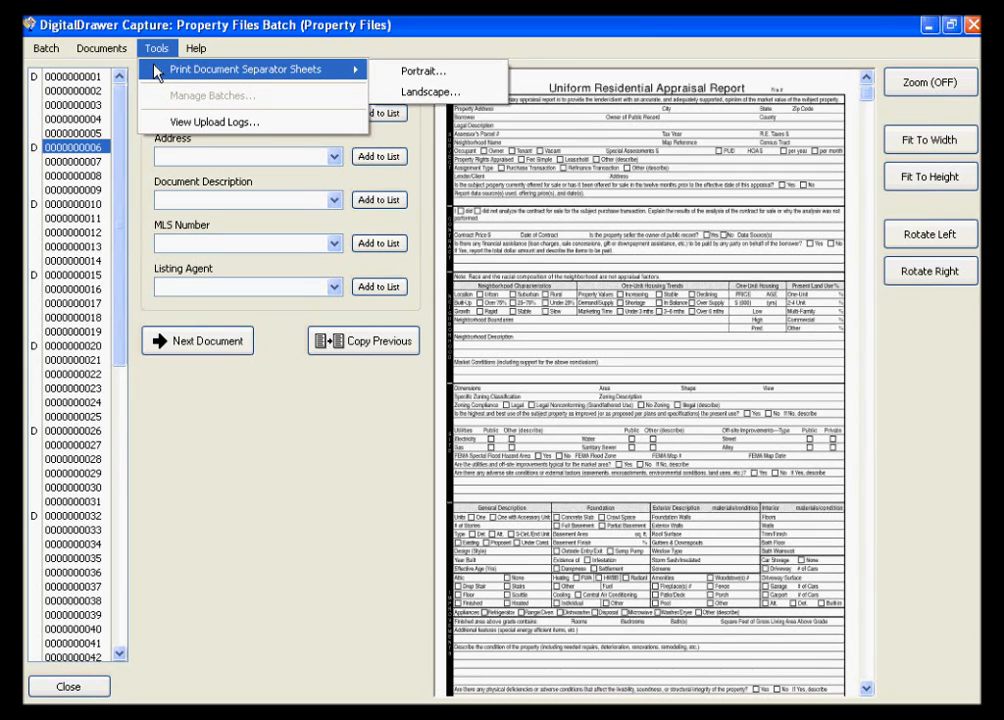
{"action": "mouse_move", "coordinate": [214, 122]}
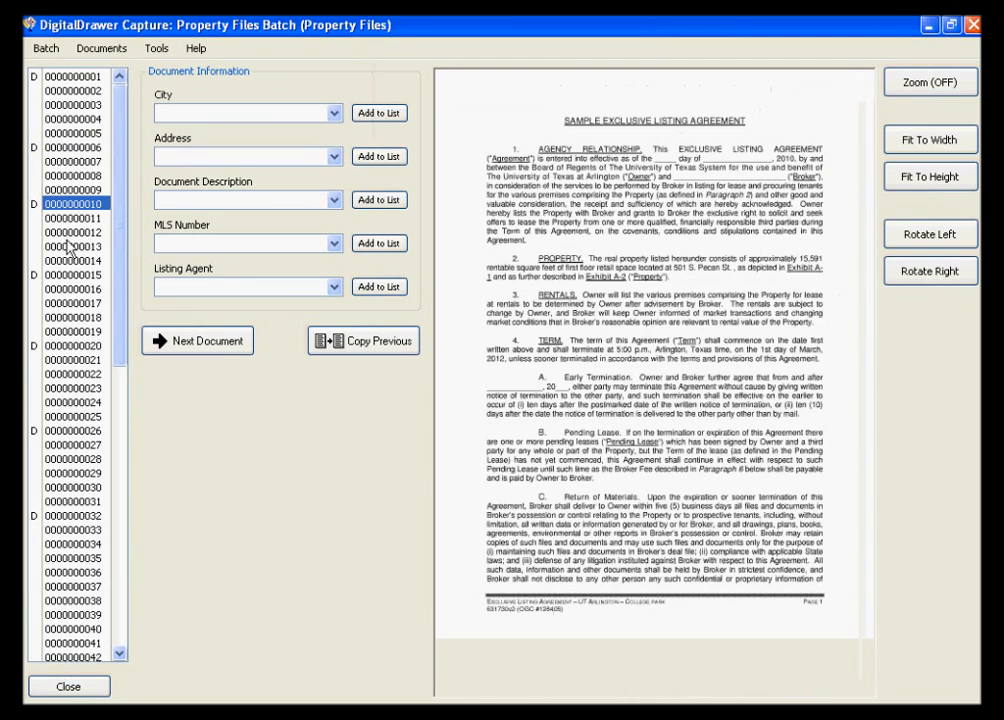
Preview pages 4, 6, 14 and others of the split batch
{"action": "left_click", "coordinate": [70, 276]}
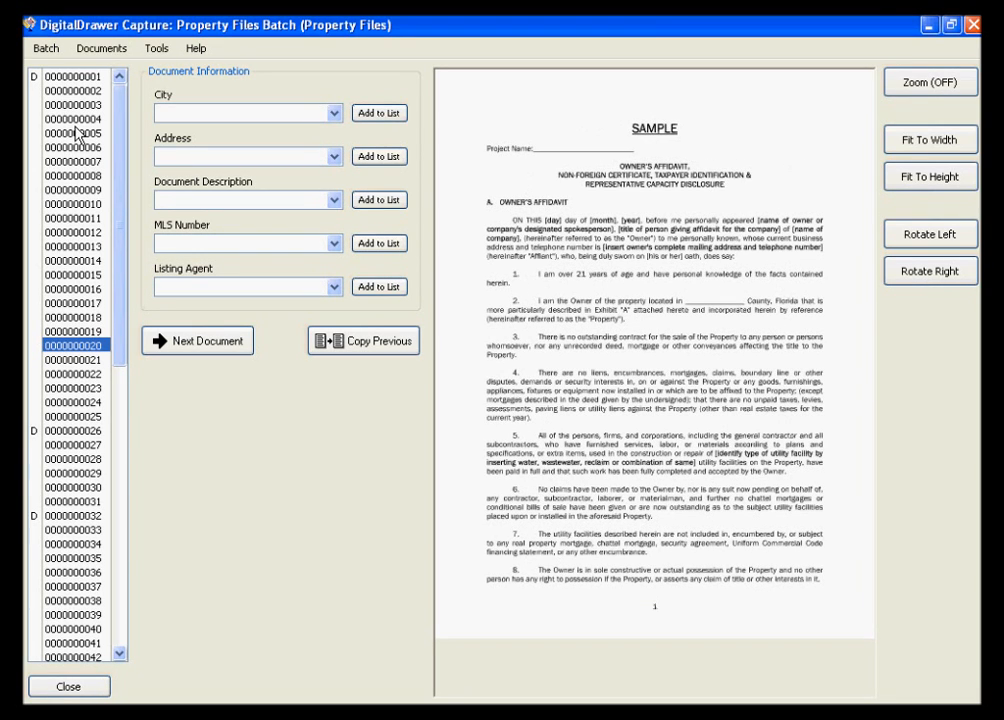
{"action": "left_click", "coordinate": [68, 120]}
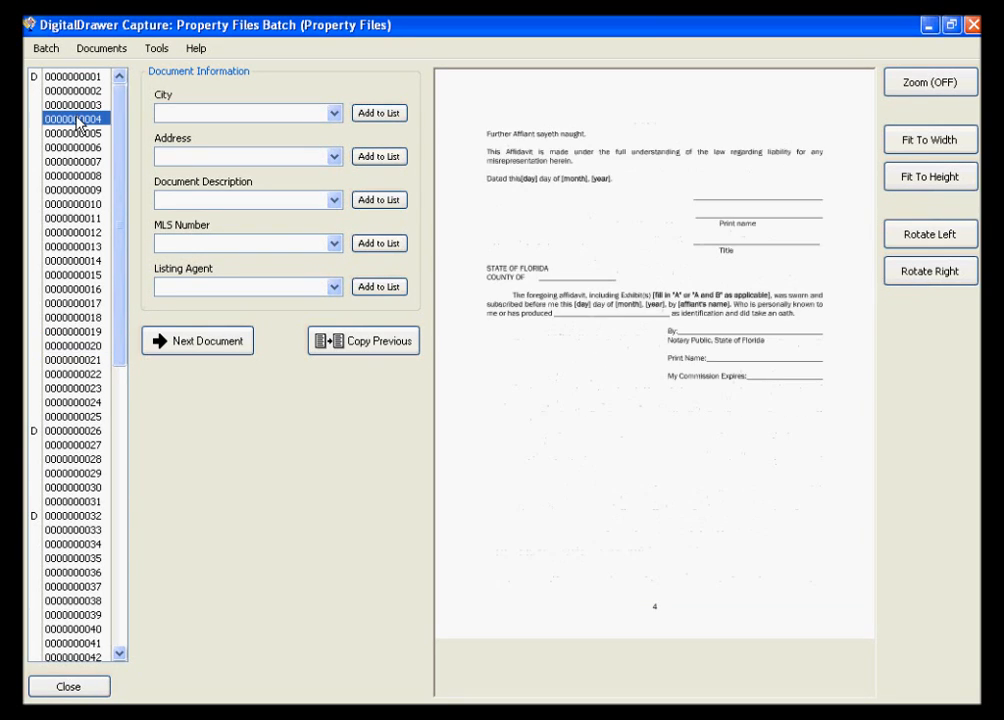
{"action": "left_click", "coordinate": [72, 148]}
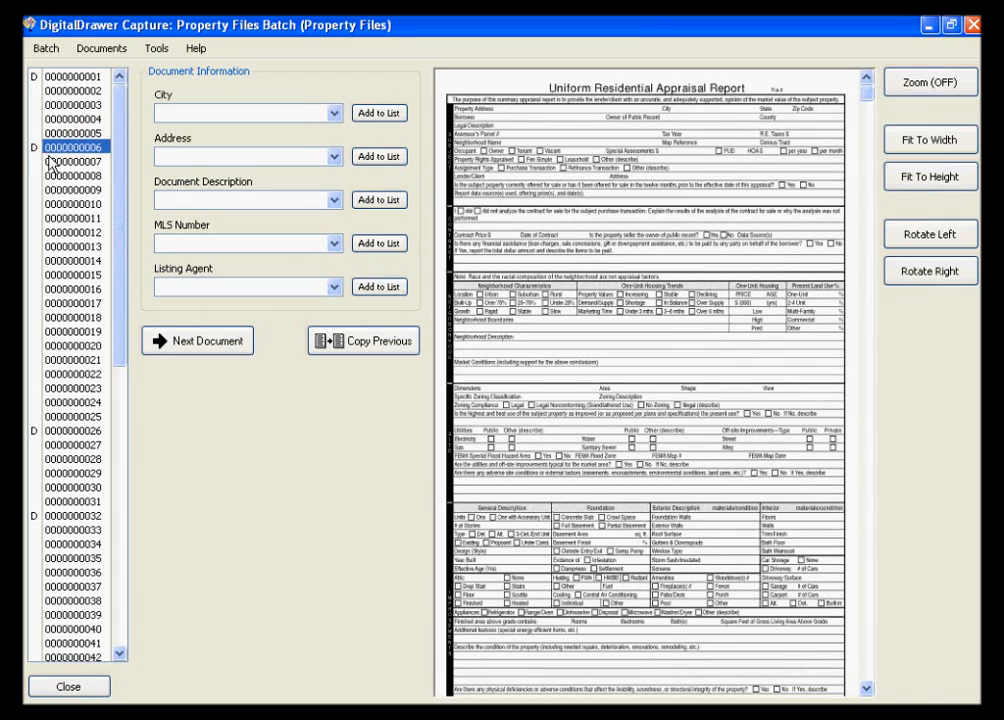
{"action": "left_click", "coordinate": [72, 204]}
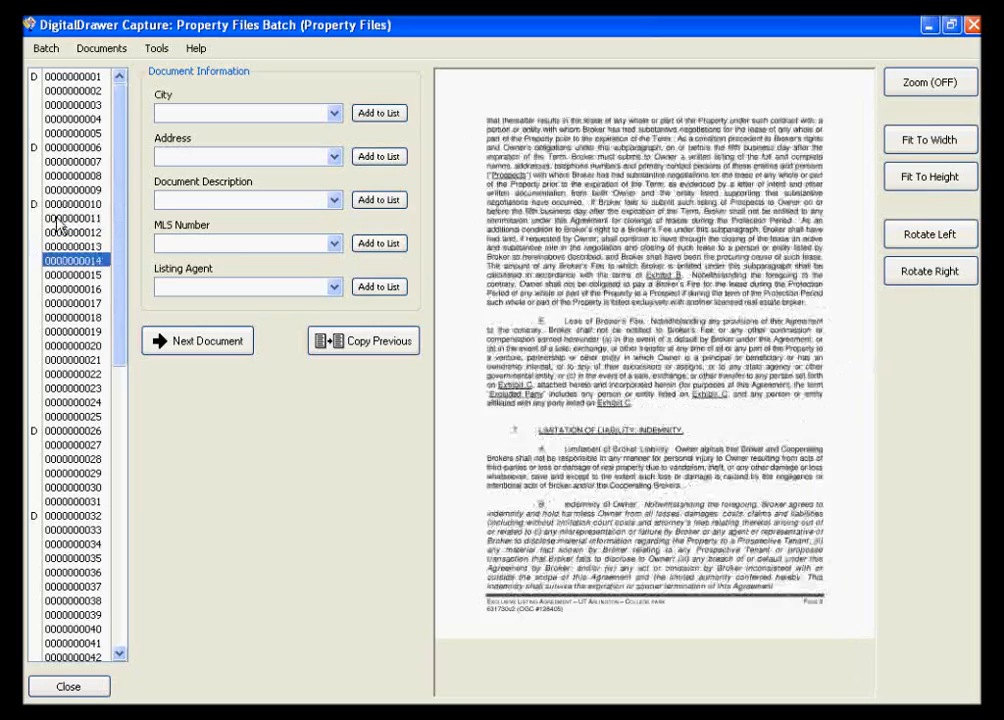
{"action": "left_click", "coordinate": [72, 316]}
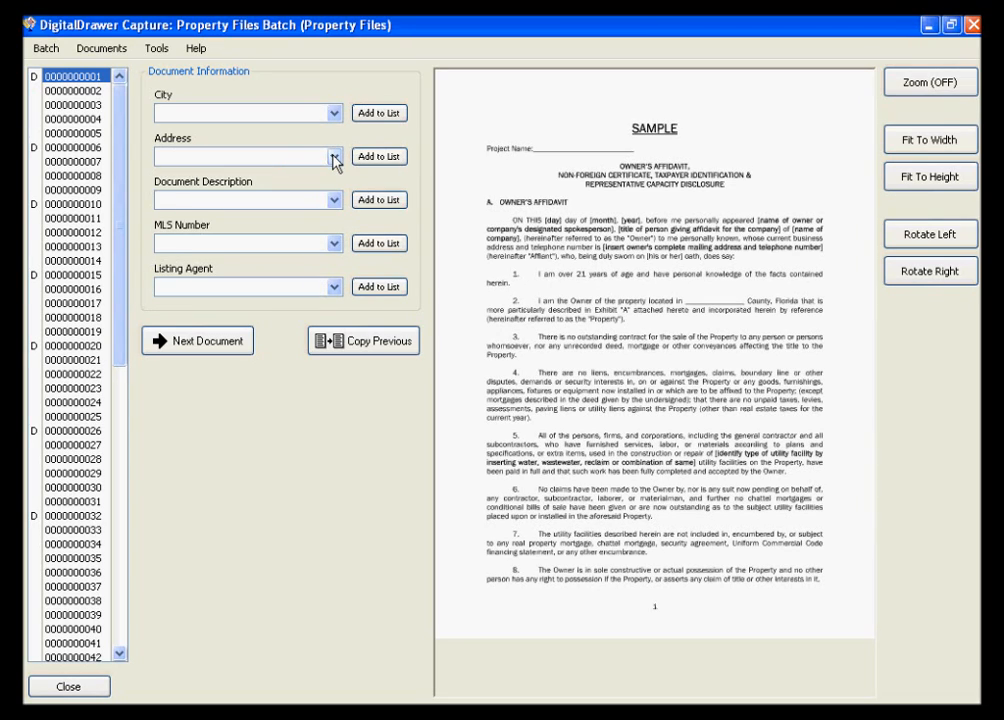
Fill the property index data, describe it as Affidavit of No Liens, then move to page 6
{"action": "left_click", "coordinate": [362, 340]}
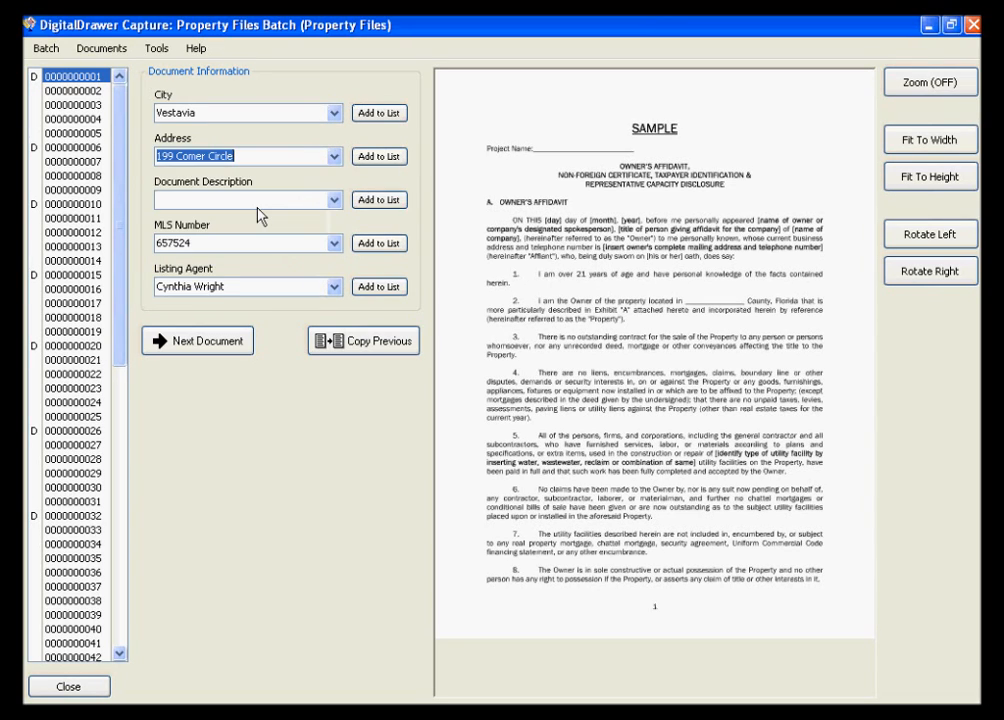
{"action": "mouse_move", "coordinate": [316, 196]}
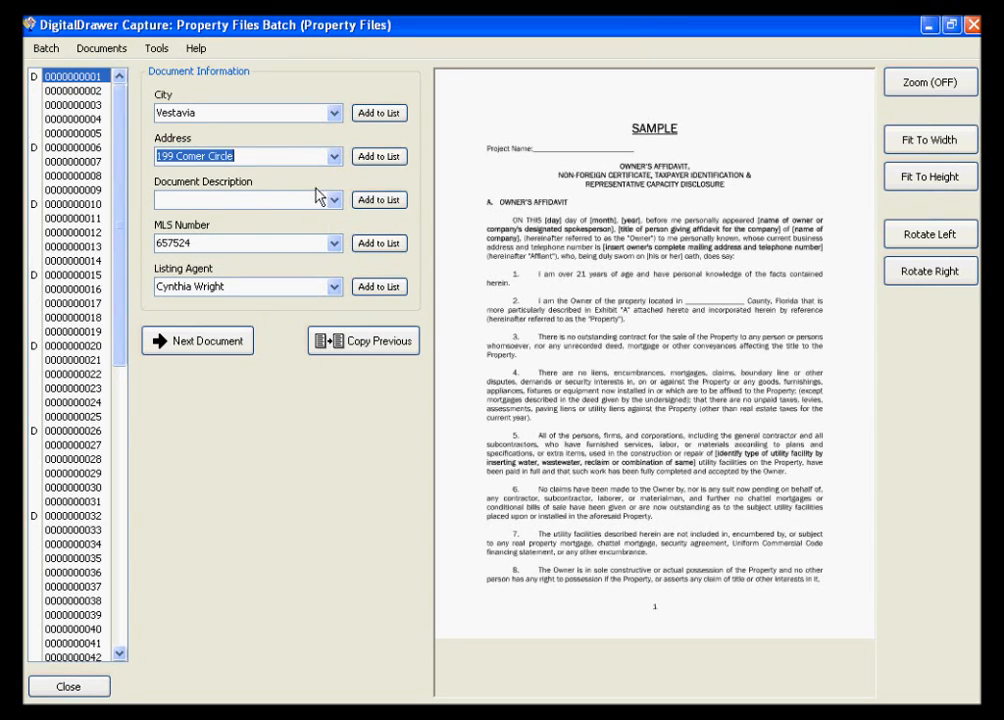
{"action": "left_click", "coordinate": [332, 200]}
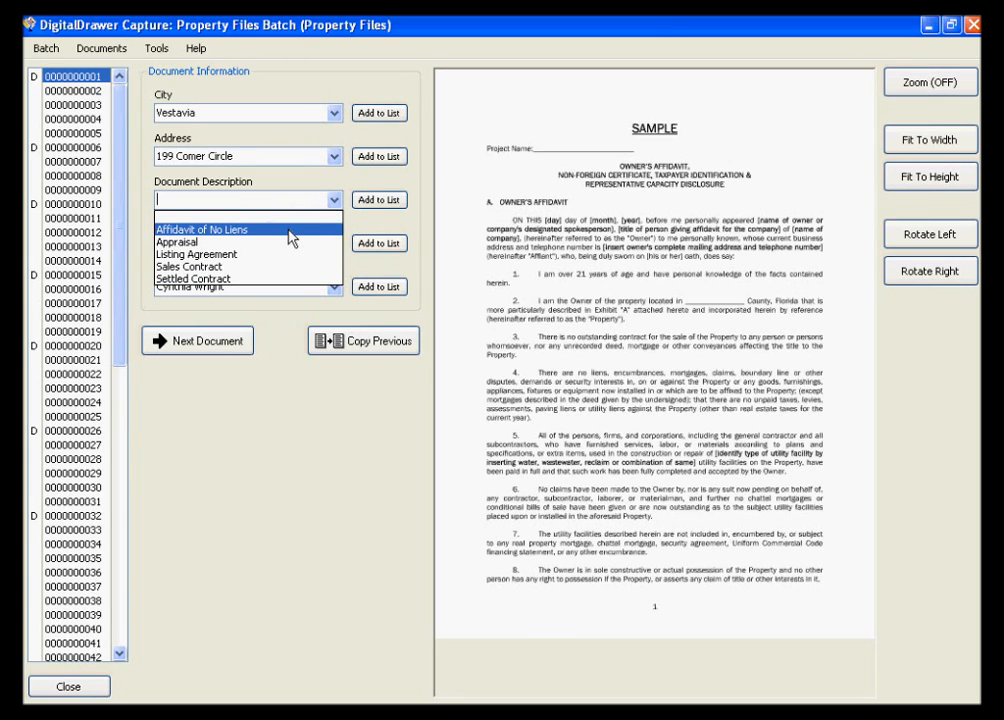
{"action": "left_click", "coordinate": [204, 228]}
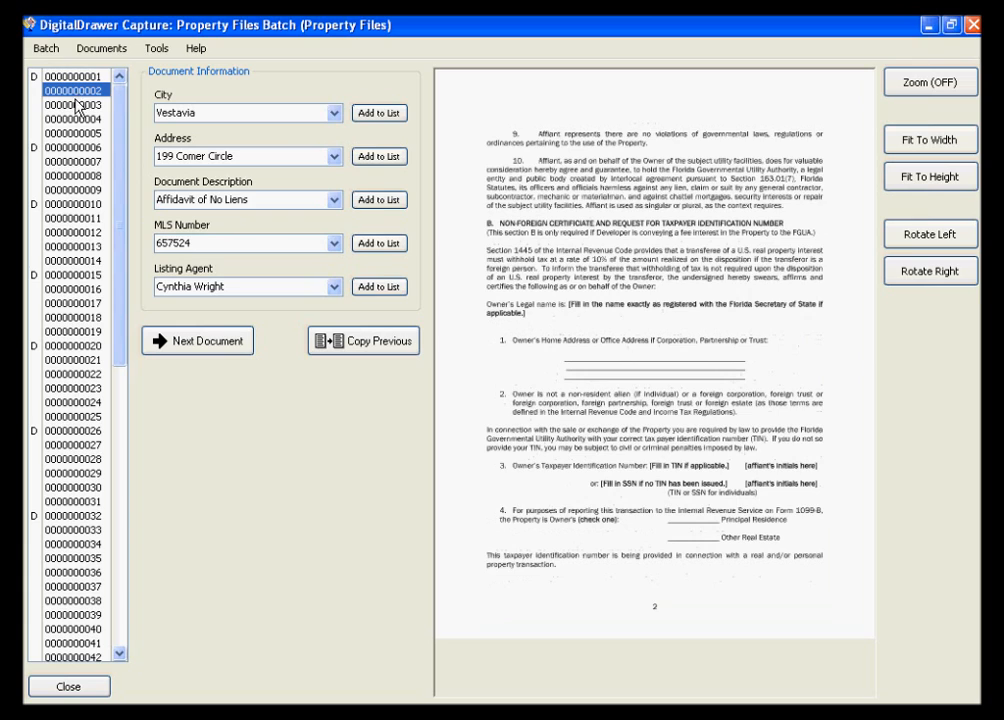
{"action": "left_click", "coordinate": [64, 118]}
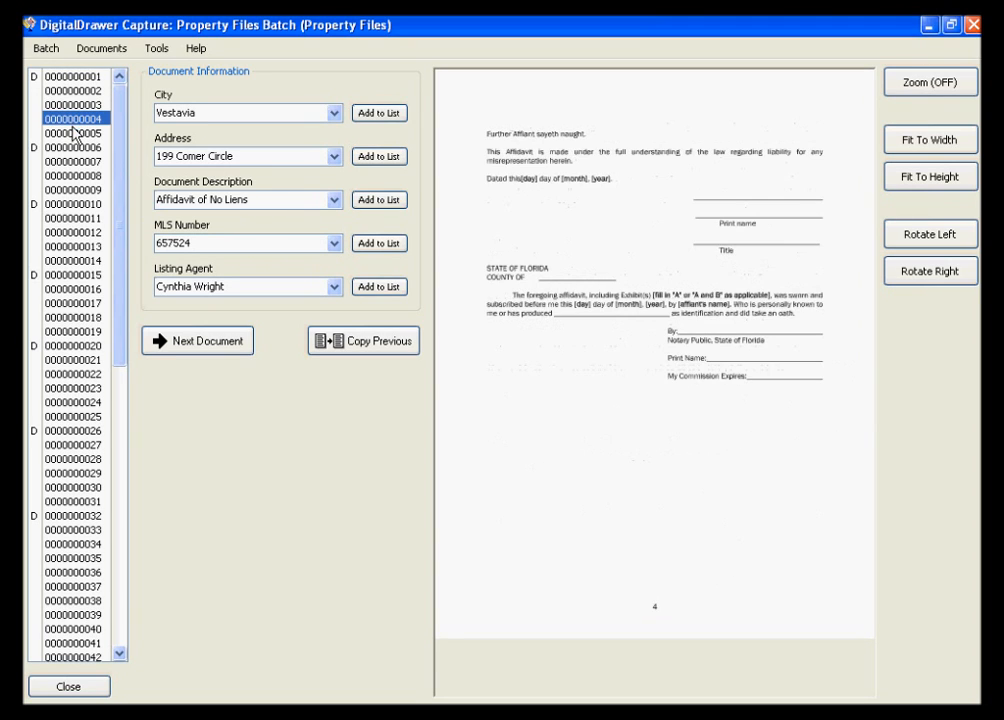
{"action": "left_click", "coordinate": [74, 132]}
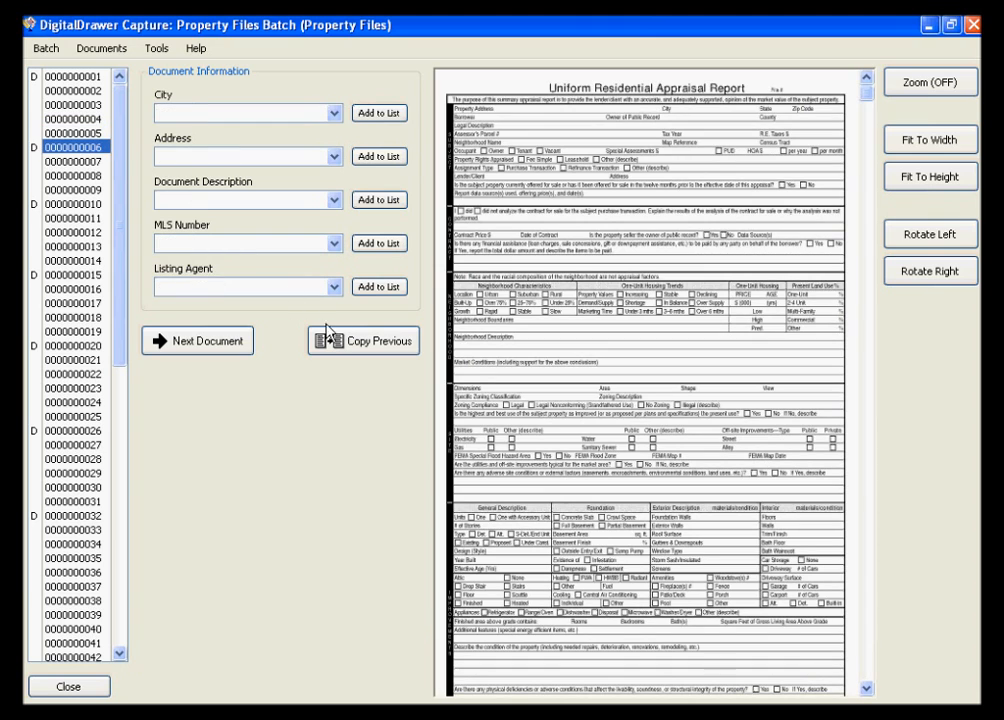
Copy the previous index data, describe the document as Appraisal, and go to the next document
{"action": "left_click", "coordinate": [364, 340]}
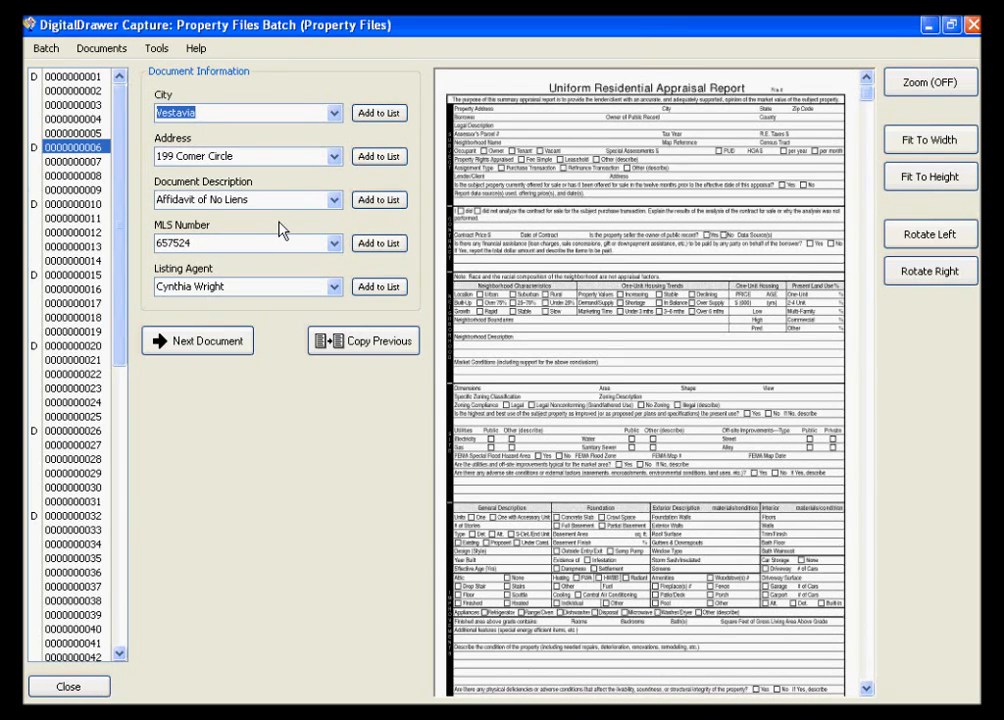
{"action": "left_click", "coordinate": [332, 200]}
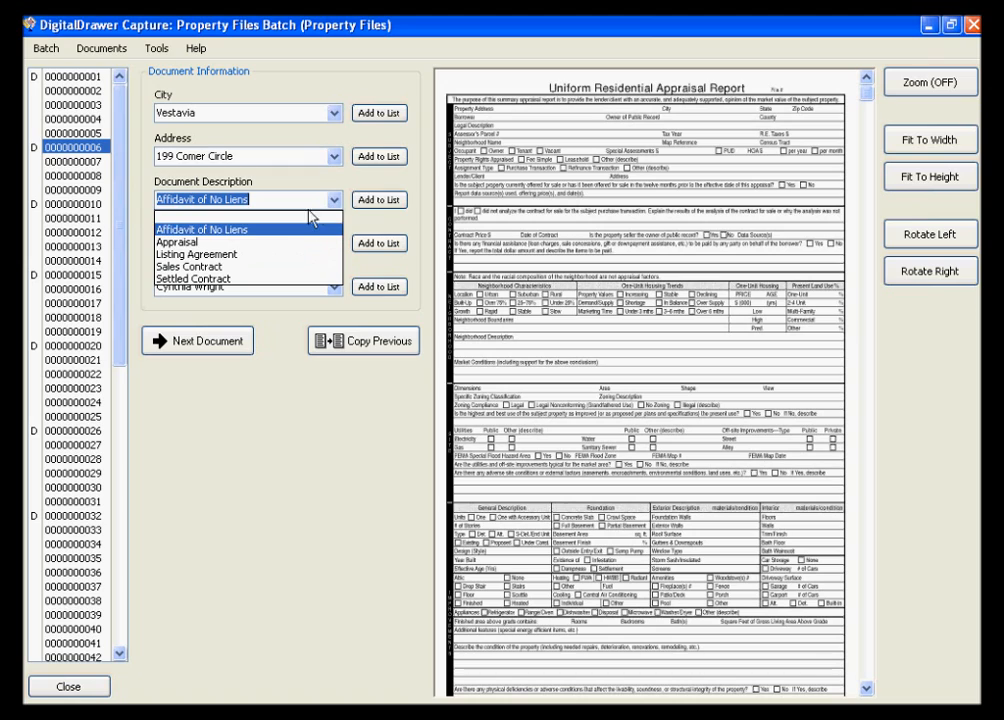
{"action": "left_click", "coordinate": [176, 242]}
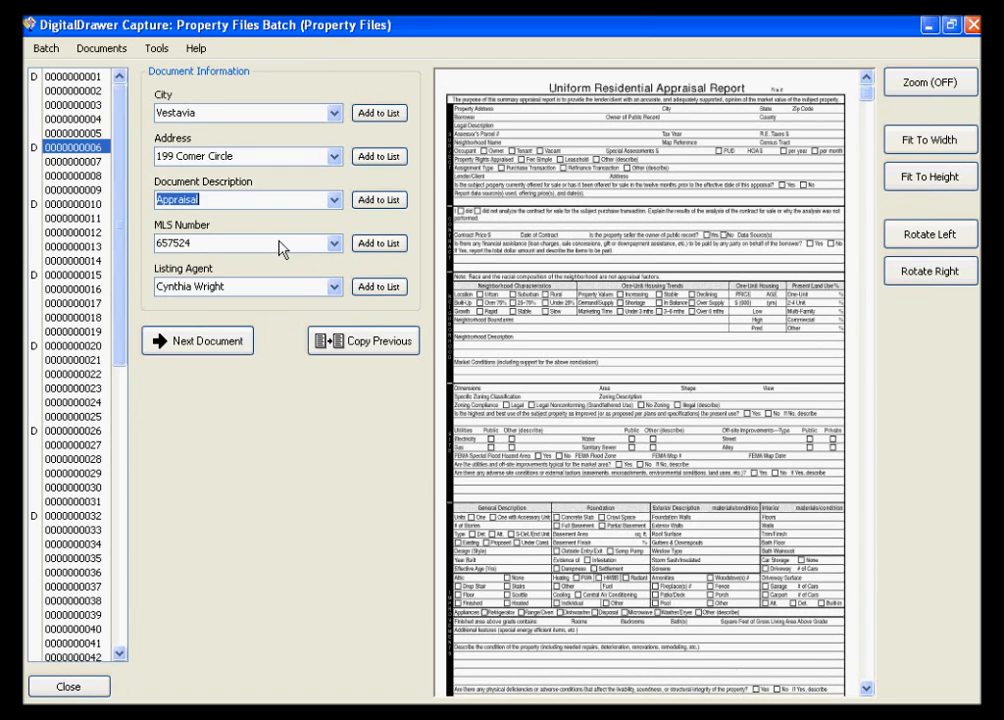
{"action": "mouse_move", "coordinate": [248, 232]}
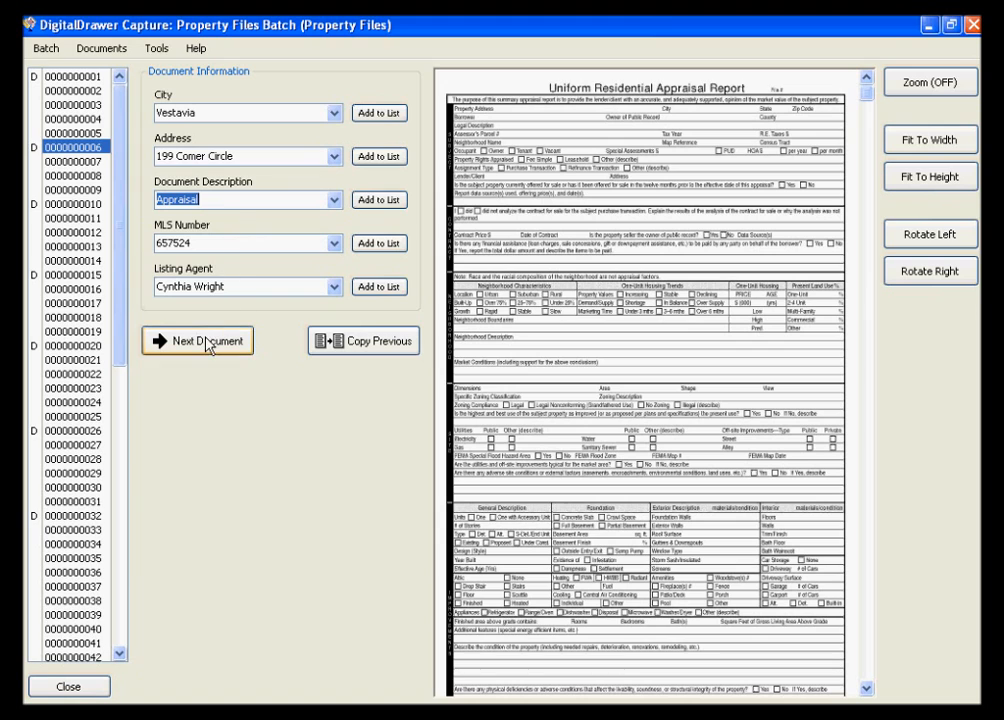
{"action": "left_click", "coordinate": [196, 340]}
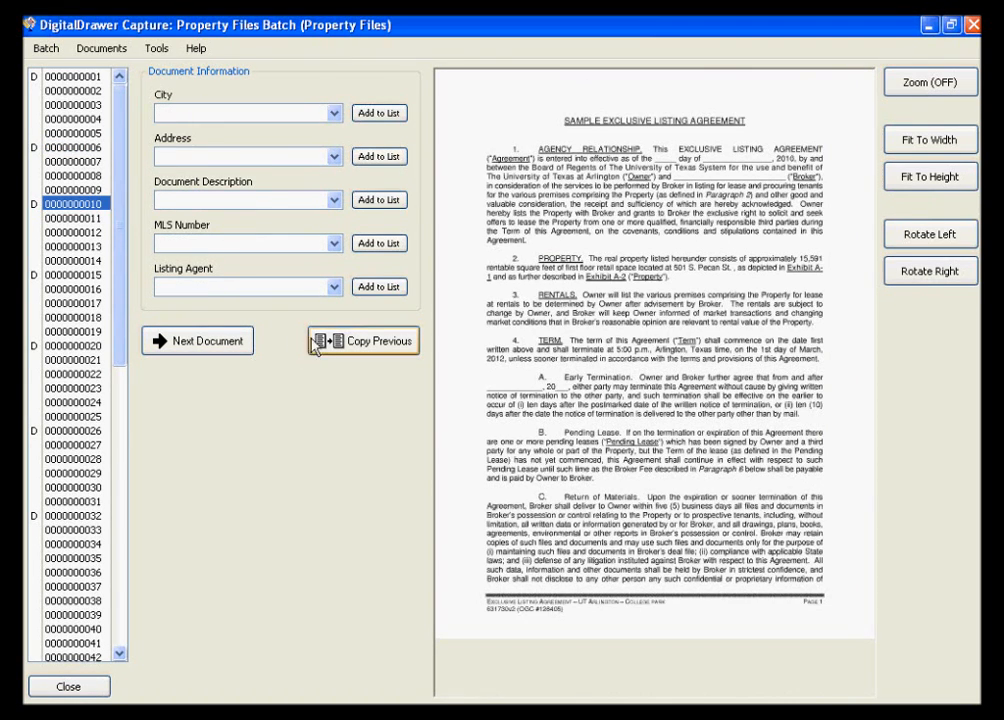
{"action": "left_click", "coordinate": [364, 340]}
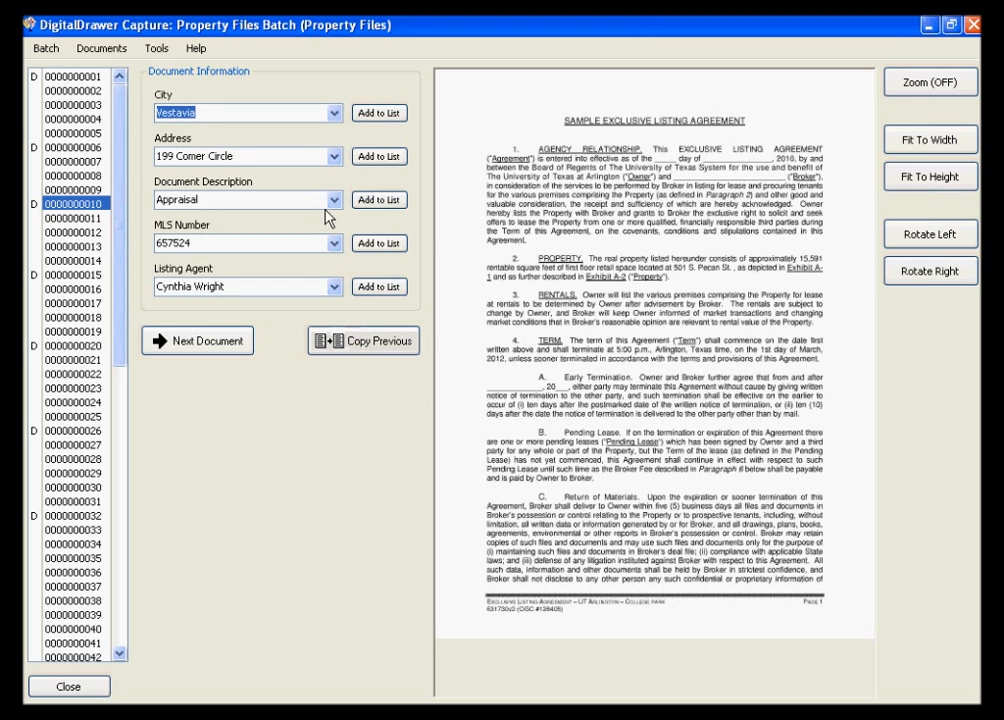
{"action": "left_click", "coordinate": [332, 200]}
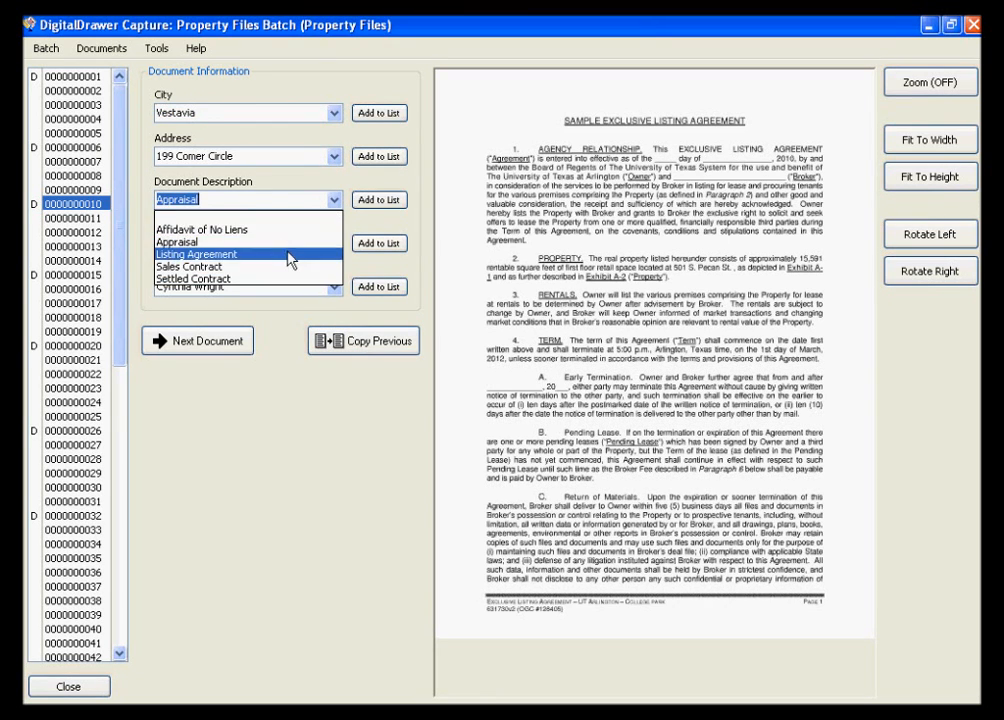
{"action": "left_click", "coordinate": [196, 340]}
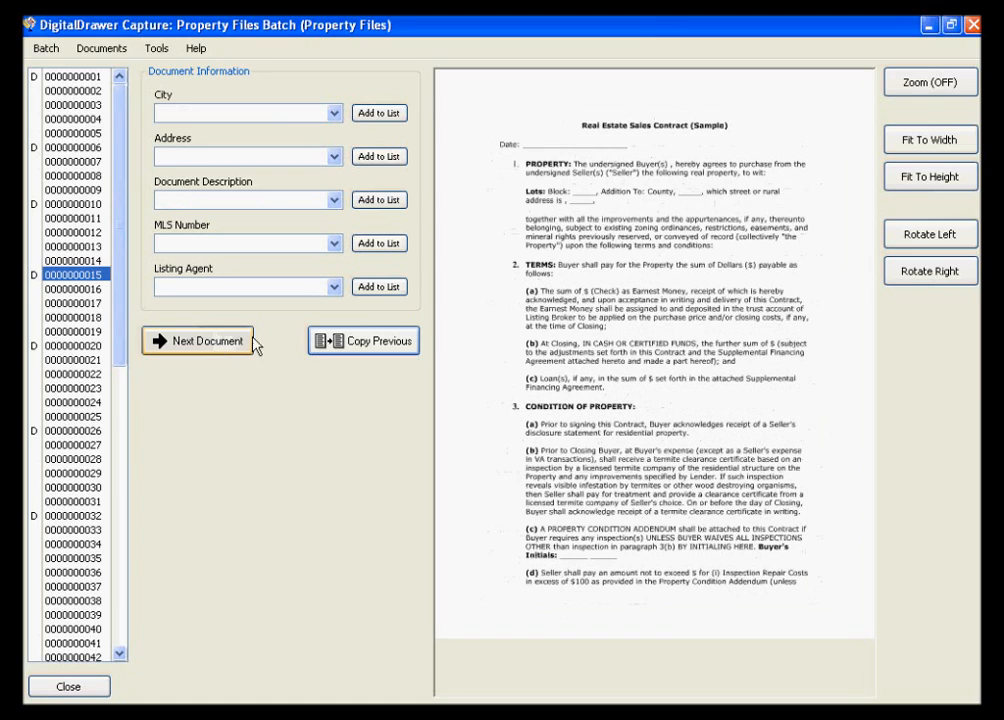
{"action": "left_click", "coordinate": [334, 200]}
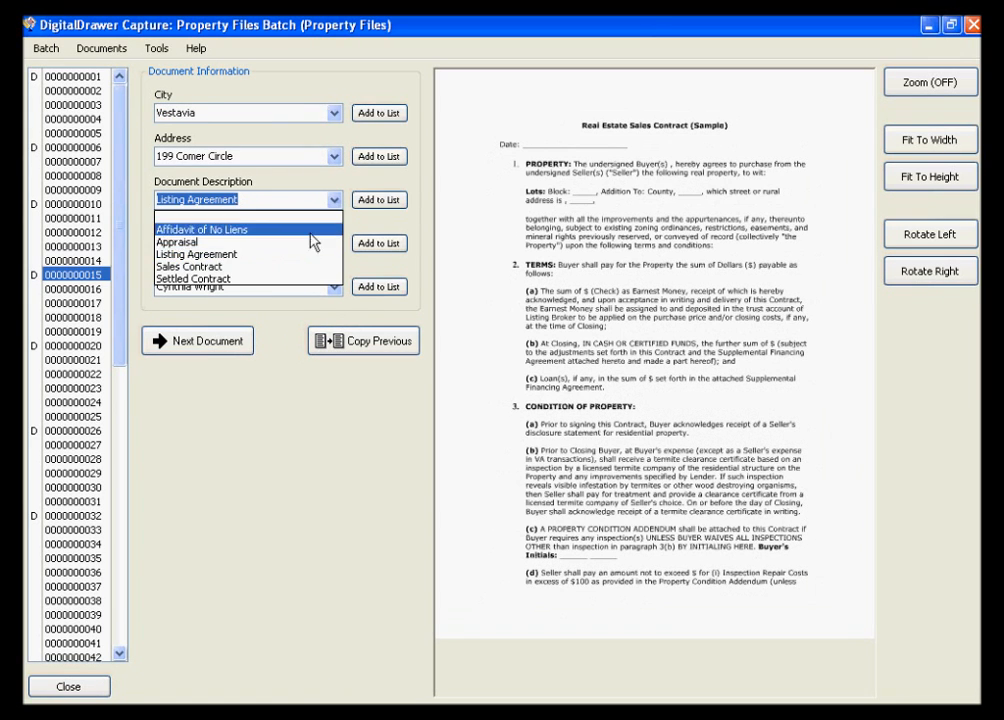
Index the sales contract and page-20 affidavit with copied data, labeling the affidavit Affidavit of No Liens
{"action": "left_click", "coordinate": [196, 340]}
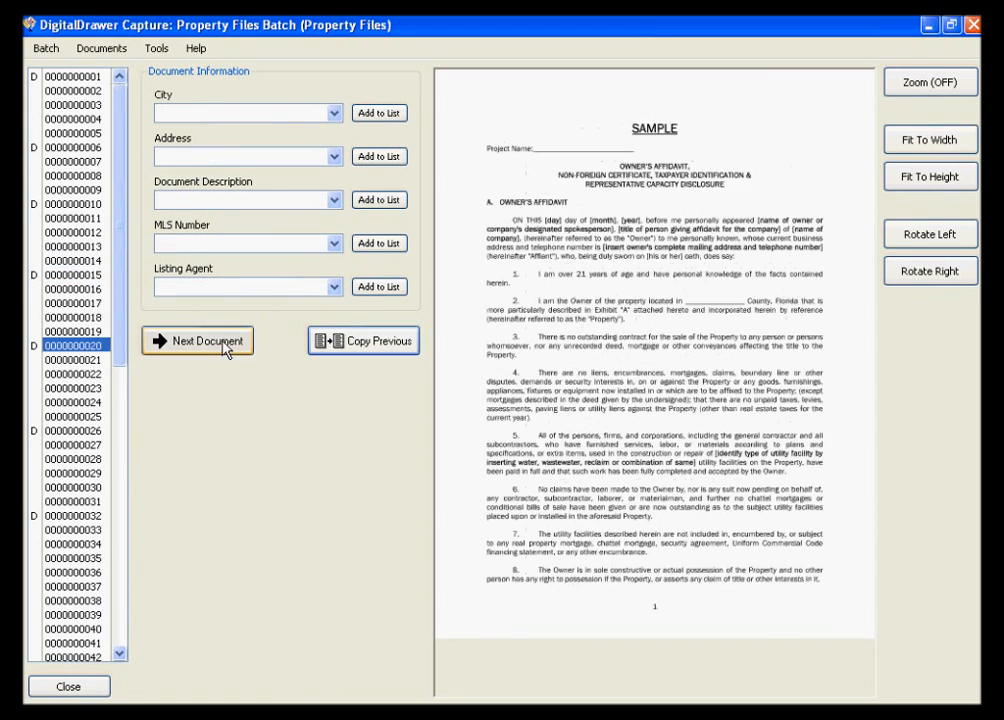
{"action": "left_click", "coordinate": [332, 200]}
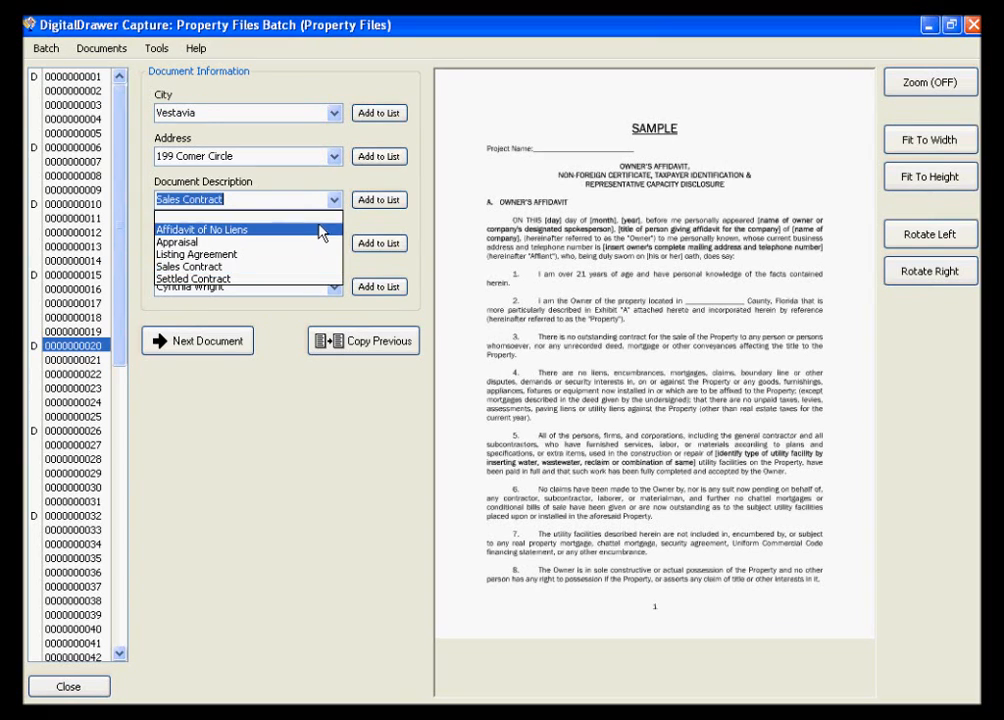
{"action": "left_click", "coordinate": [202, 228]}
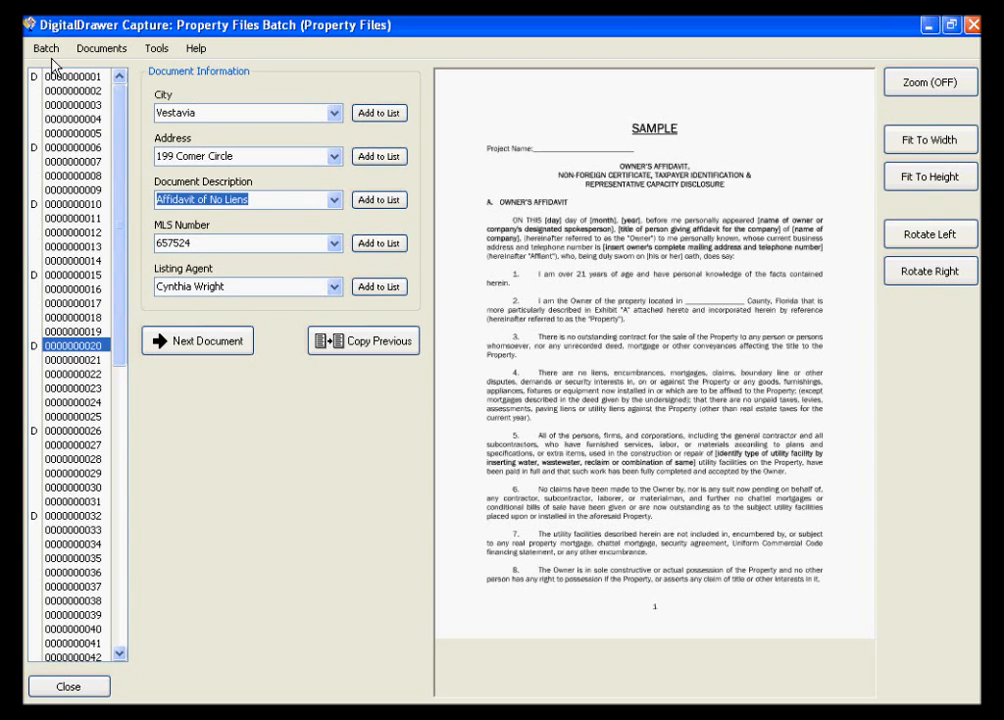
Show the Batch menu actions, including Upload Batch to DigitalDrawer
{"action": "left_click", "coordinate": [44, 48]}
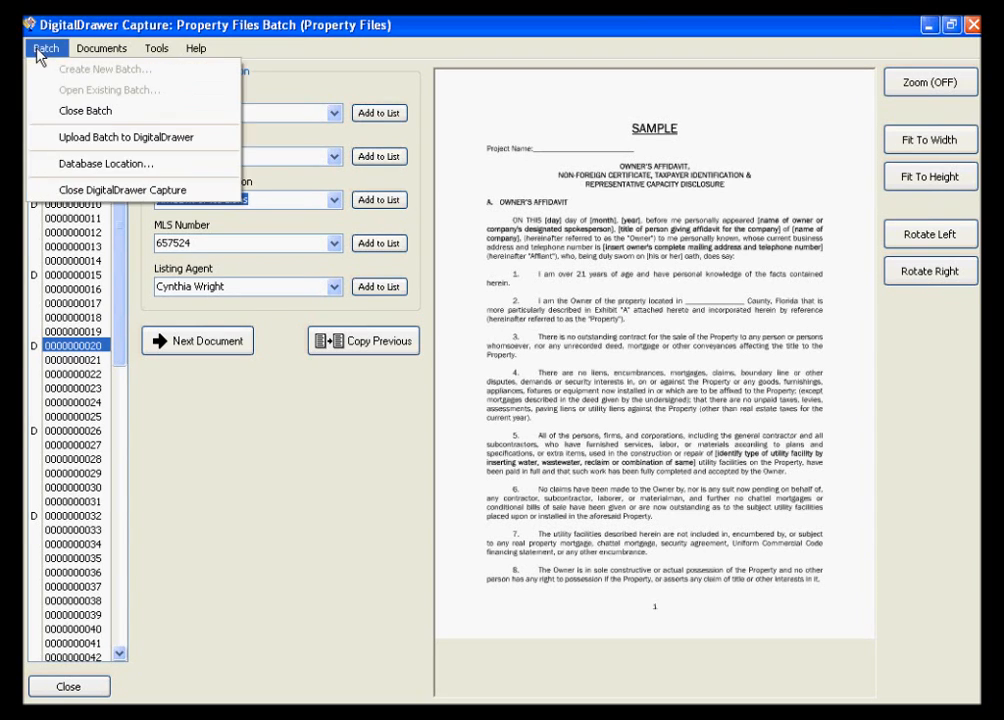
{"action": "mouse_move", "coordinate": [120, 136]}
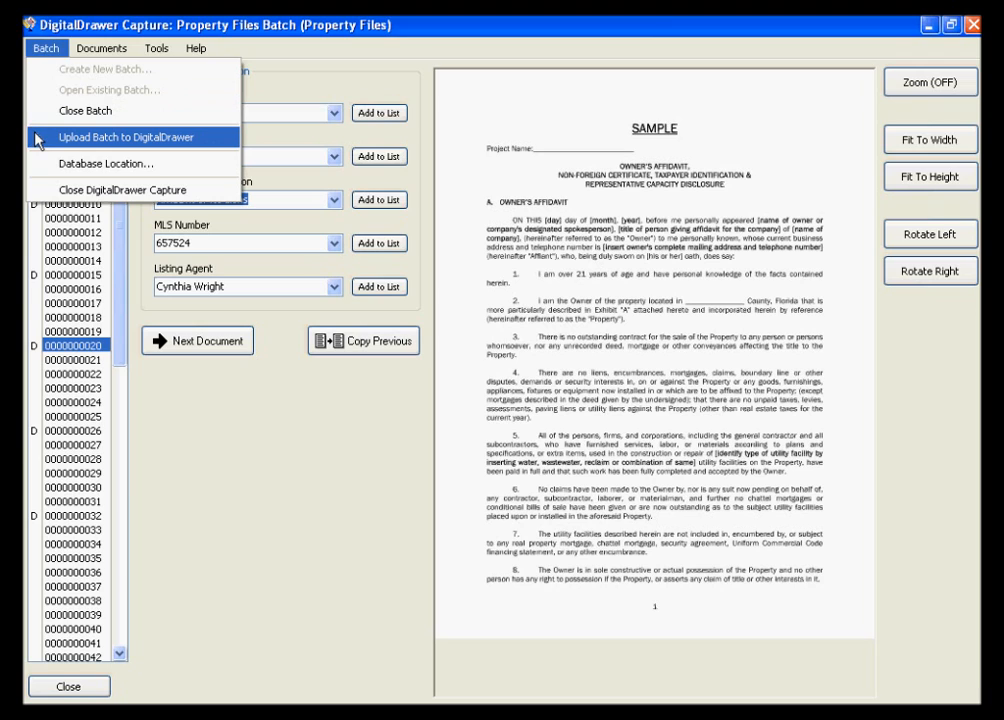